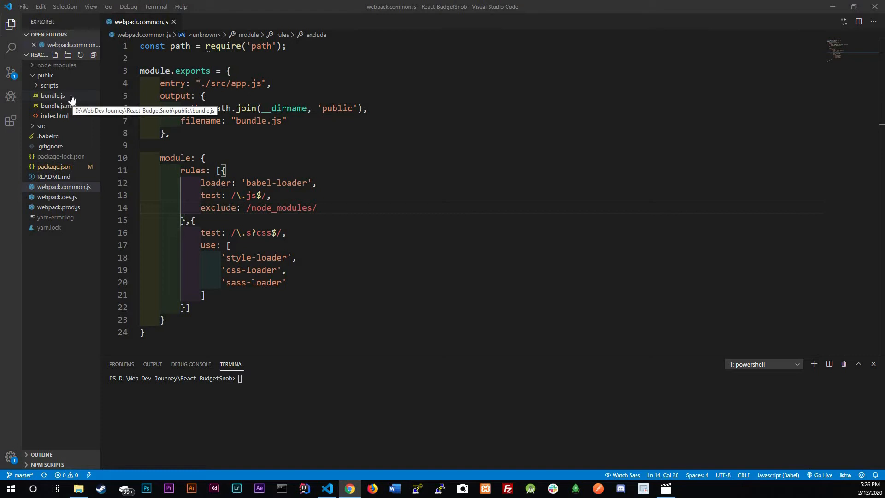
pyautogui.moveTo(62, 99)
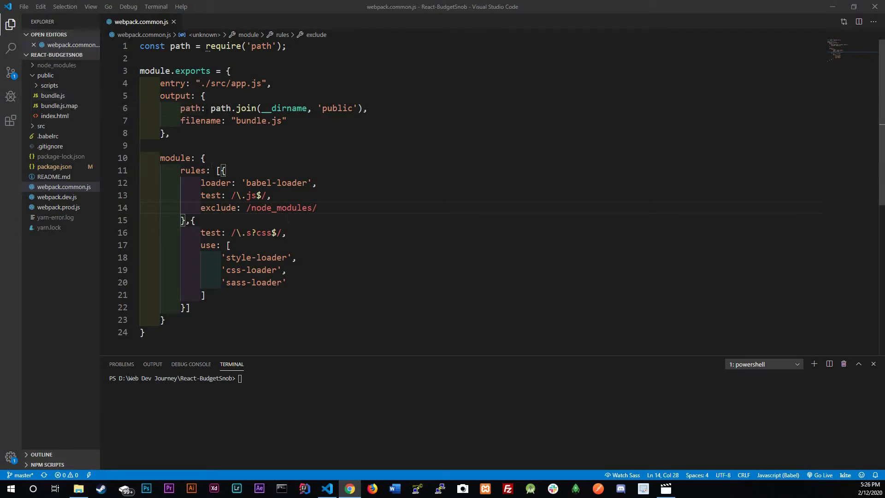
pyautogui.moveTo(75, 99)
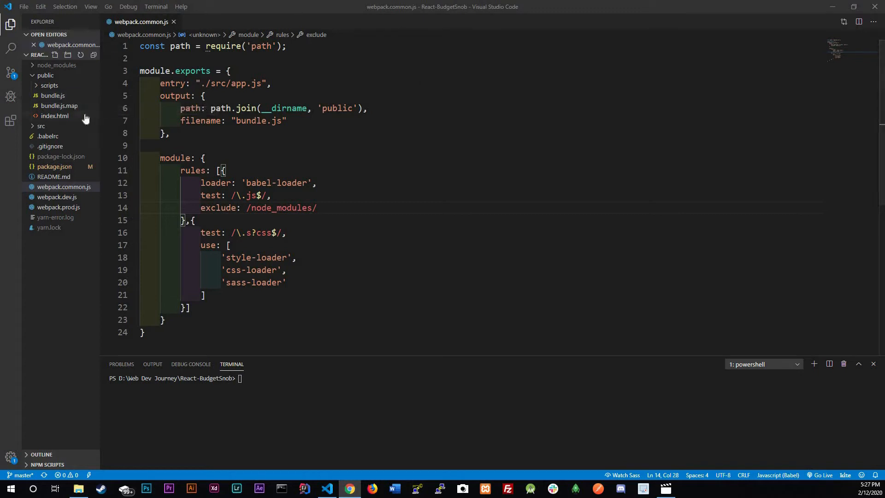
pyautogui.moveTo(55, 116)
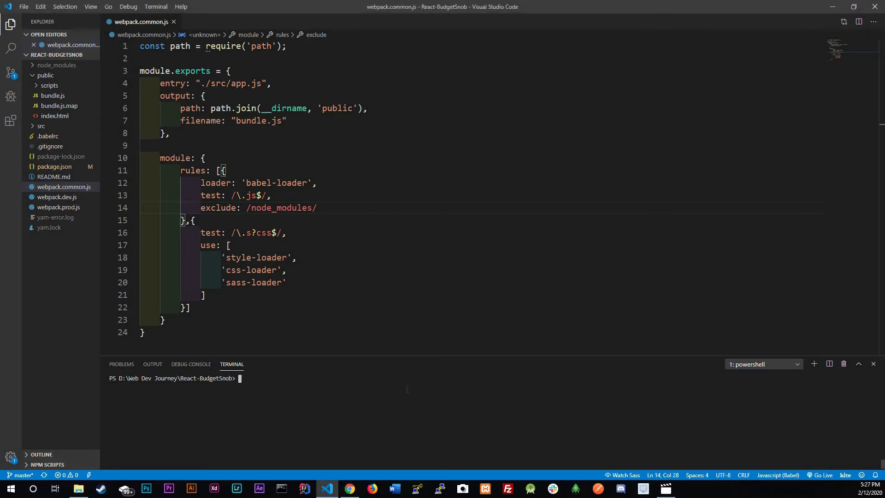
# - Add mini-css-extract-plugin as a dev dependency with yarn and confirm it in package.json
pyautogui.write('yarn add')
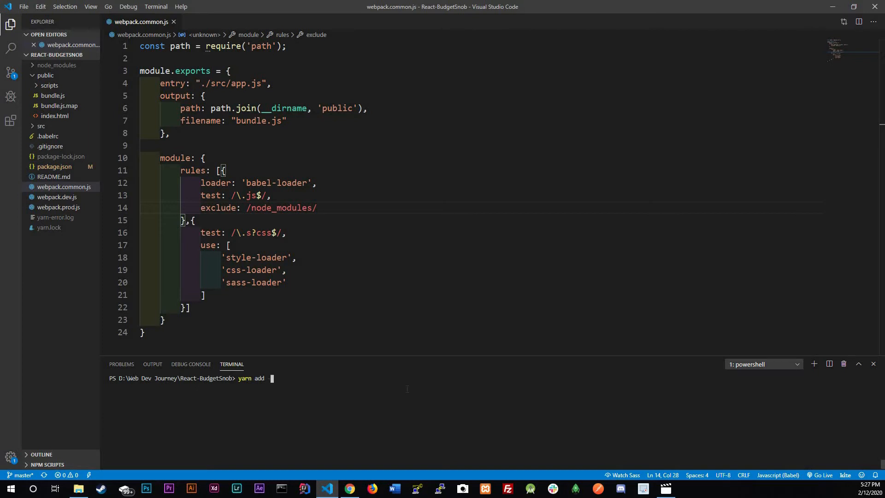
pyautogui.write('-dev mini-css-extract-plugin')
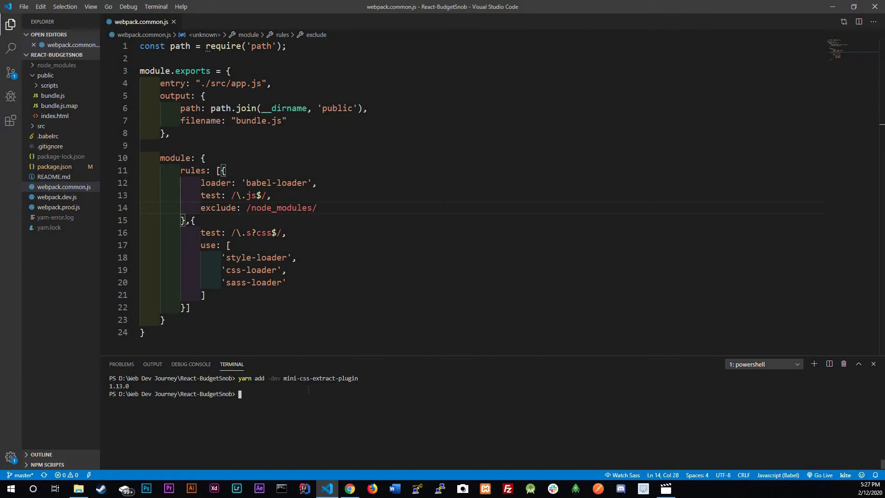
pyautogui.click(54, 166)
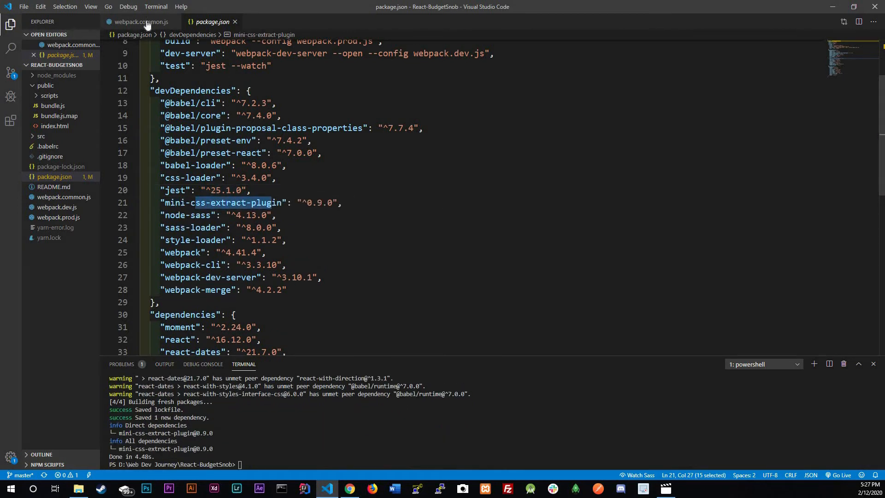
# - Add const MiniCssExtractPlugin = require('mini-css-extract-plugin'); as line 2 of webpack.common.js
pyautogui.click(141, 22)
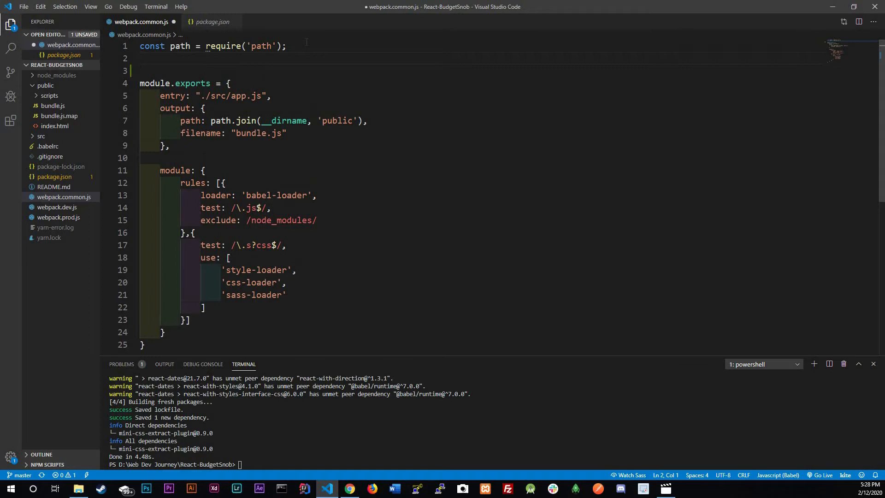
pyautogui.write('const Mini')
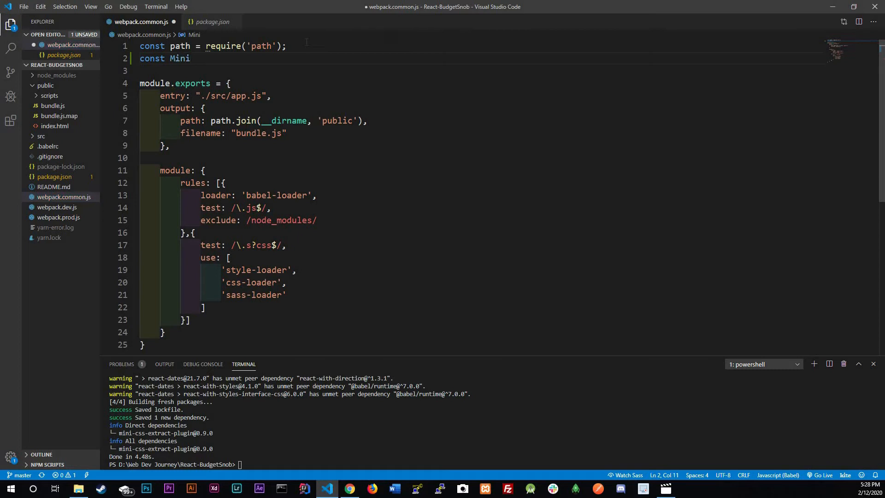
pyautogui.write('Css')
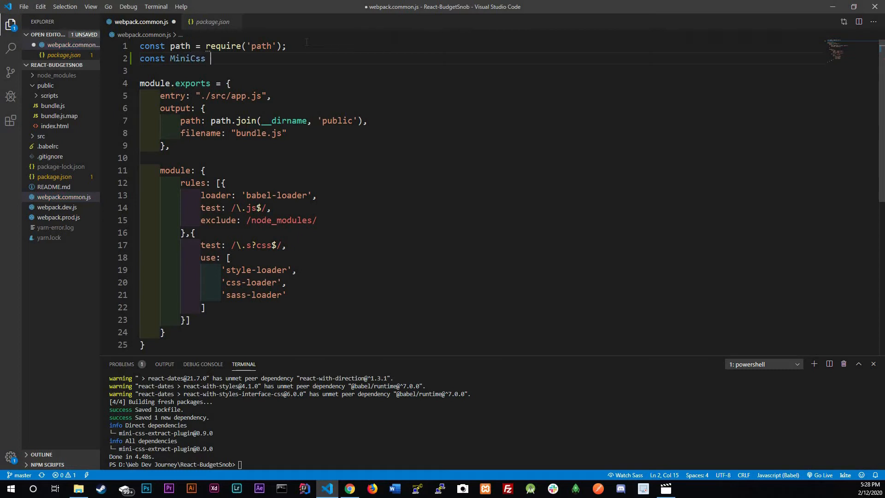
pyautogui.write('Extre')
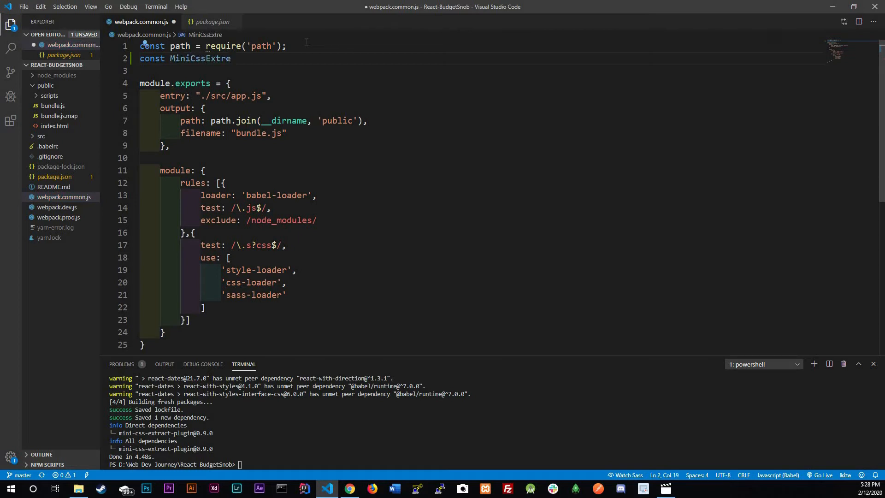
pyautogui.write('ct')
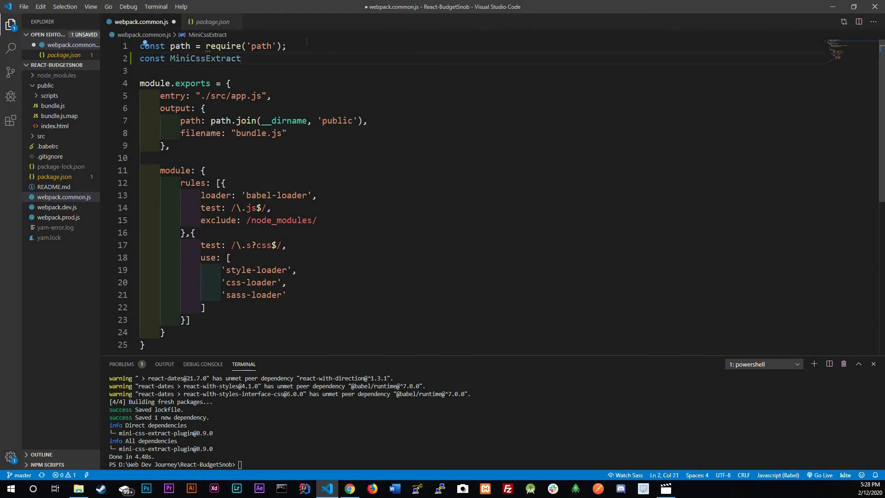
pyautogui.write('Plu')
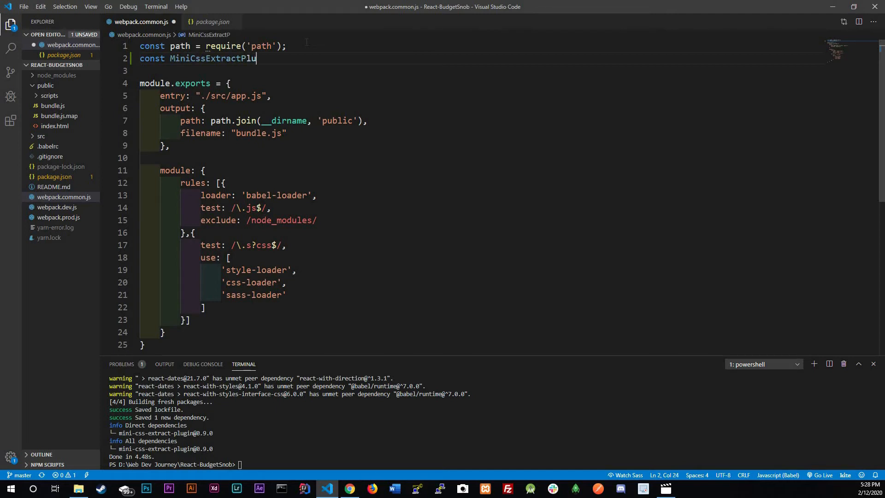
pyautogui.write('gin =')
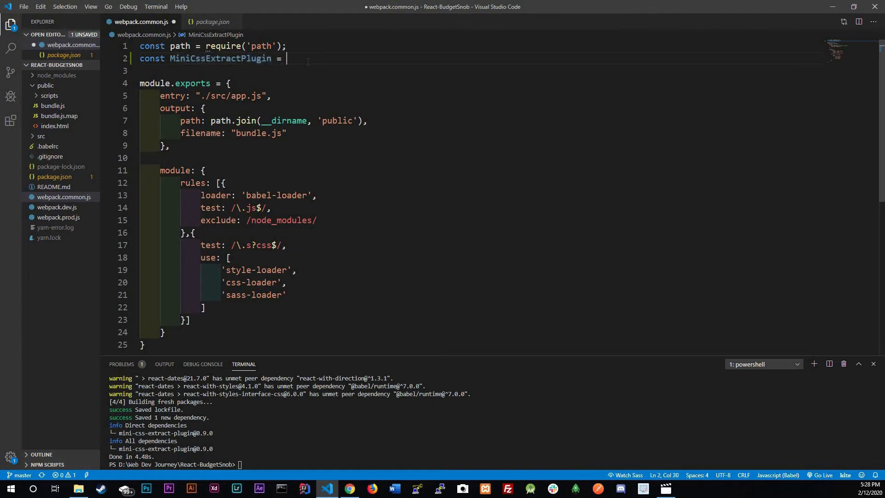
pyautogui.write('require(')
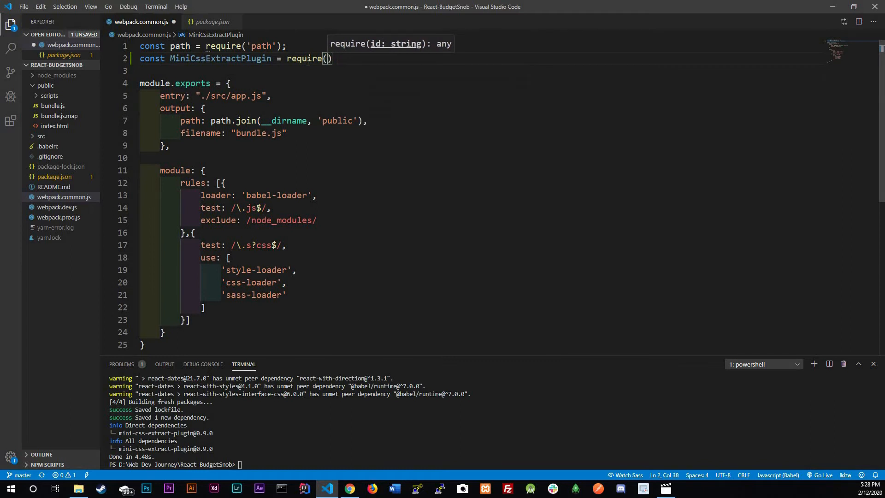
pyautogui.write("'mini-css-extract-plugin")
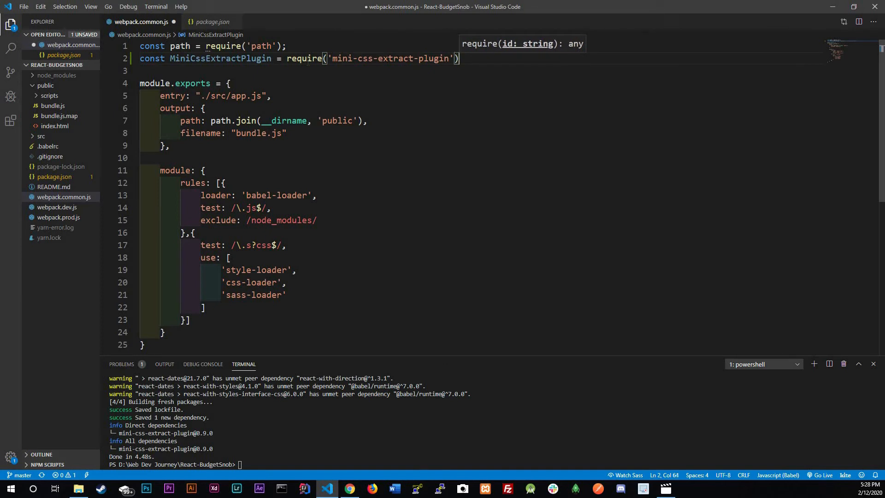
pyautogui.write(';')
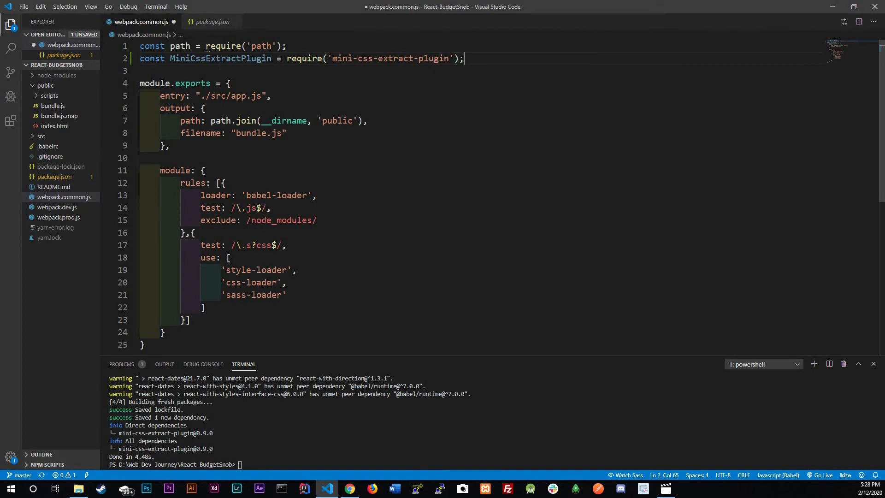
# - Put MiniCssExtractPlugin.loader first in the SCSS use array and add a comma after module
pyautogui.doubleClick(220, 58)
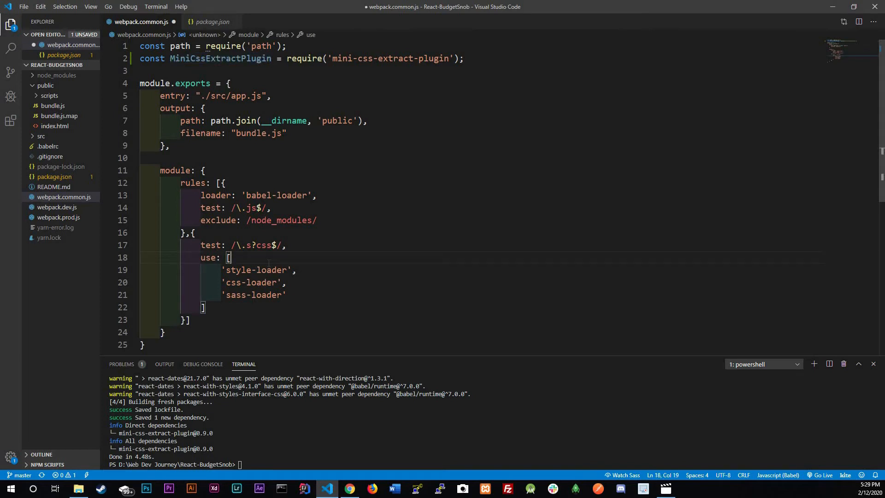
pyautogui.press('Enter')
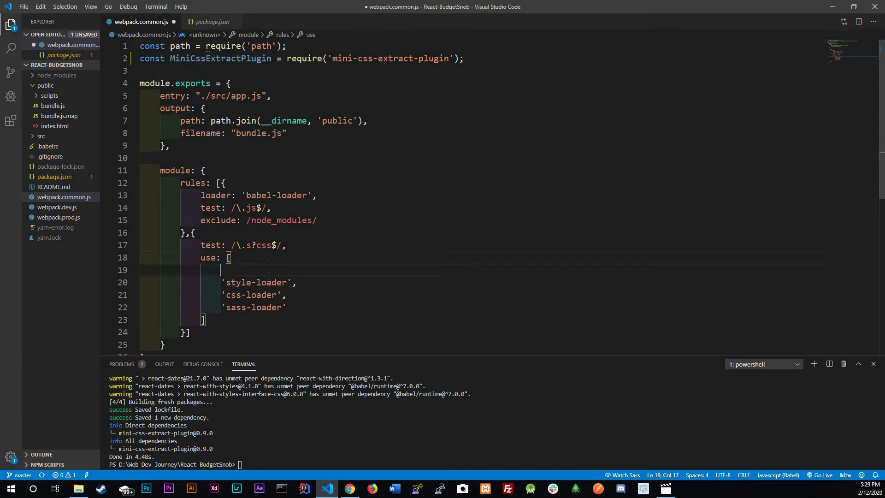
pyautogui.write('MiniCssExtractPlugin.loader')
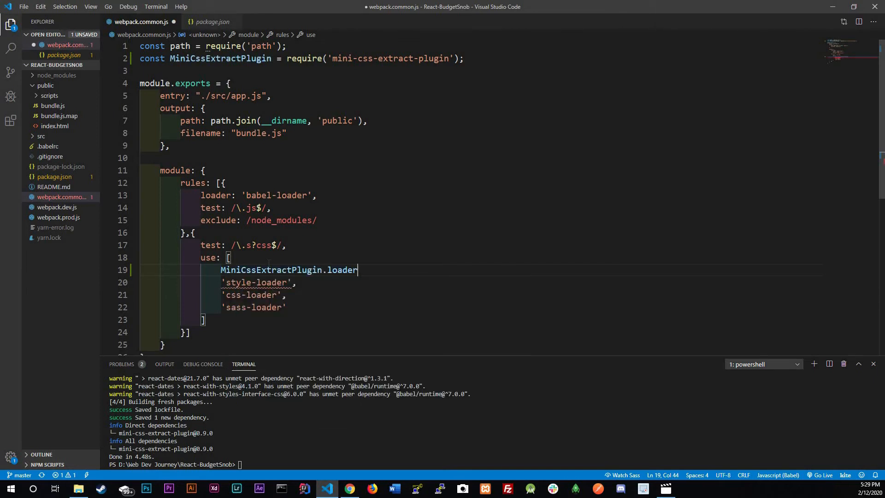
pyautogui.write(',')
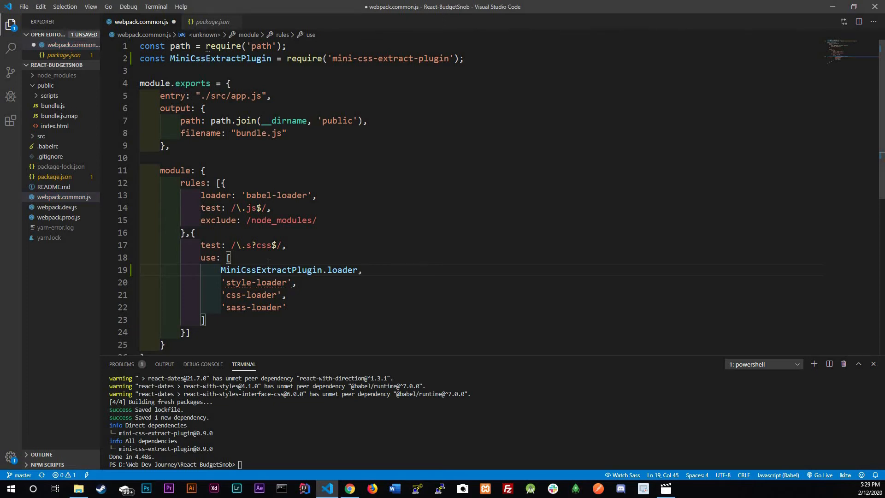
pyautogui.scroll(-3)
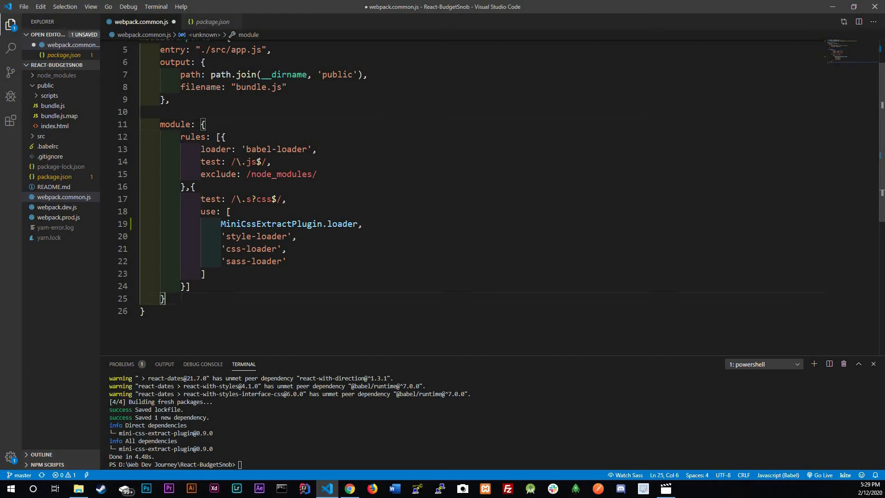
pyautogui.write(',')
pyautogui.press('Enter')
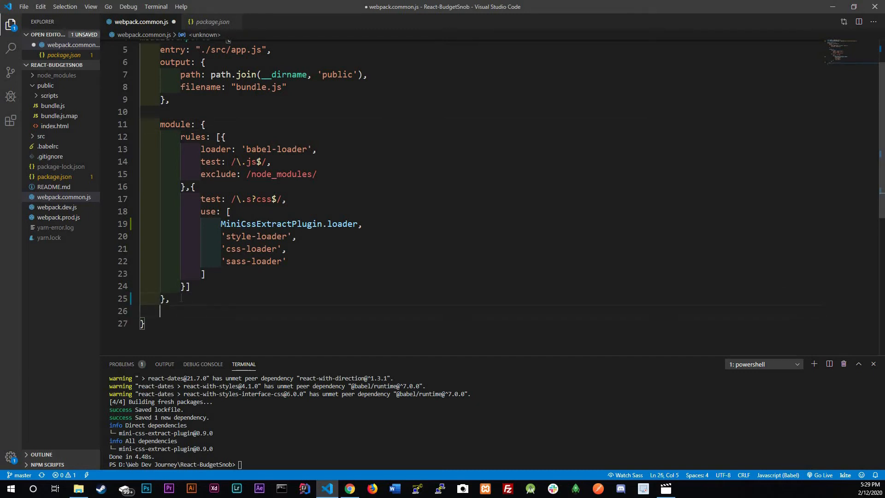
# - Add an empty plugins array after the module block in webpack.common.js
pyautogui.write('plug')
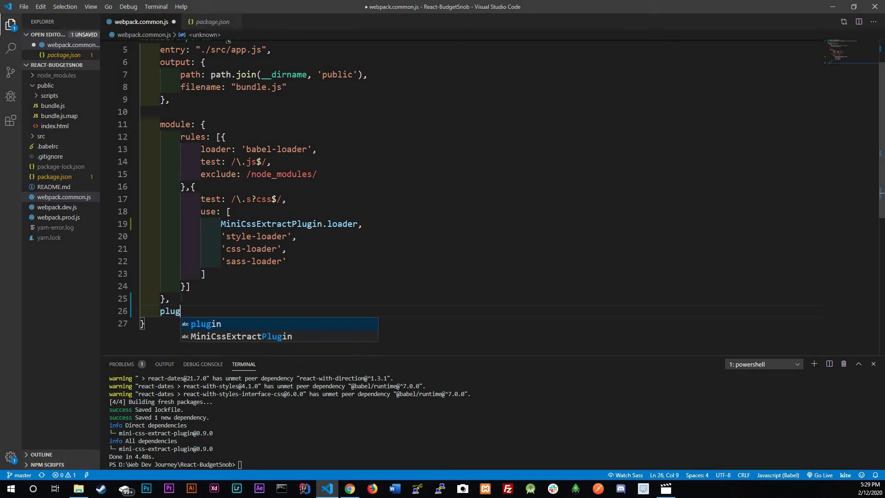
pyautogui.write('ins')
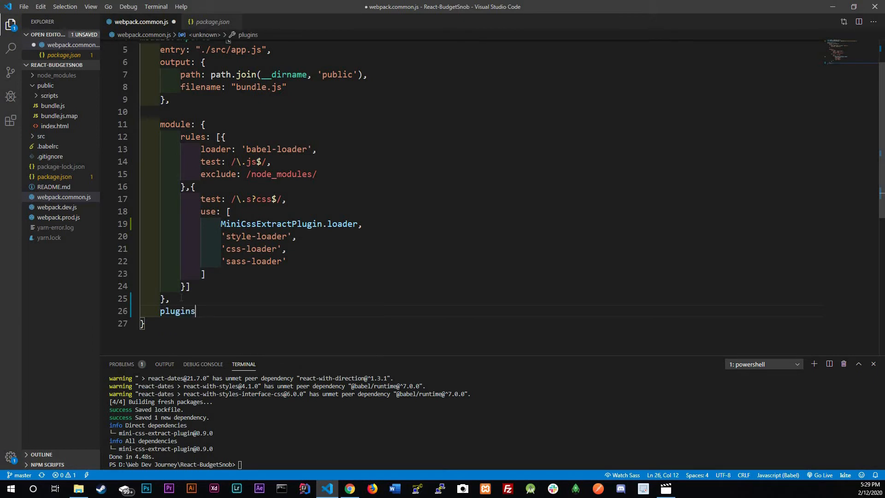
pyautogui.write(': {')
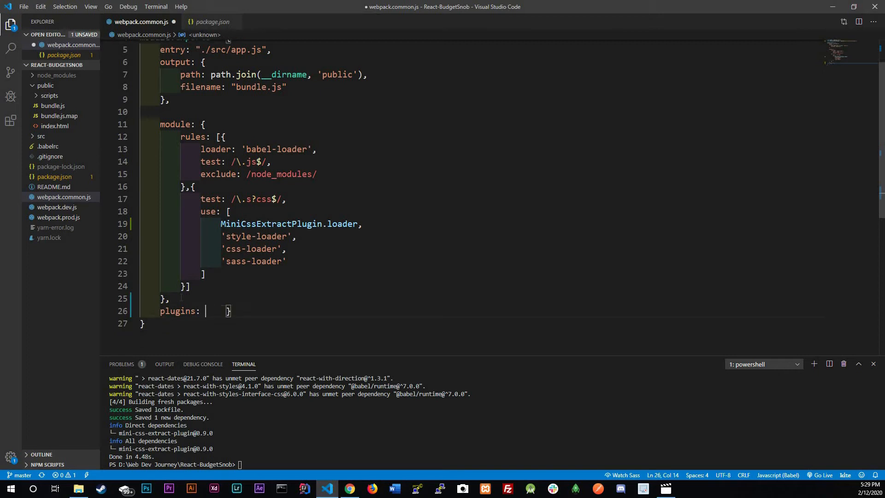
pyautogui.write('[]')
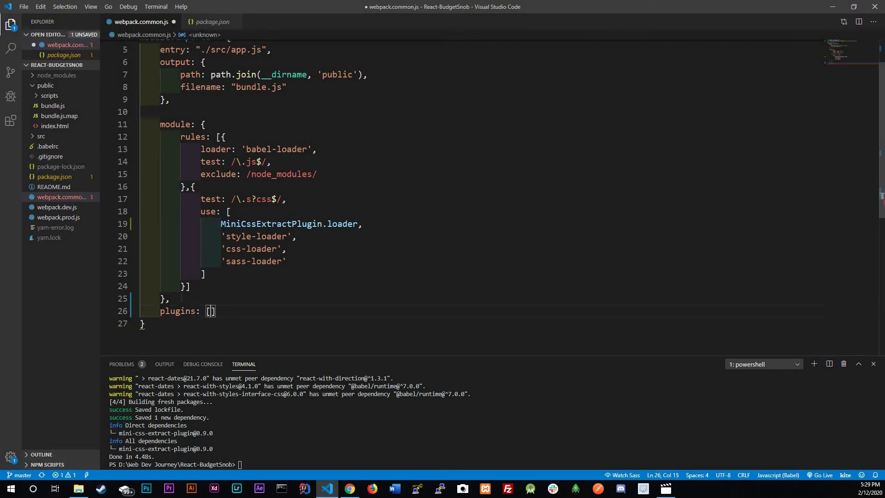
pyautogui.press('enter')
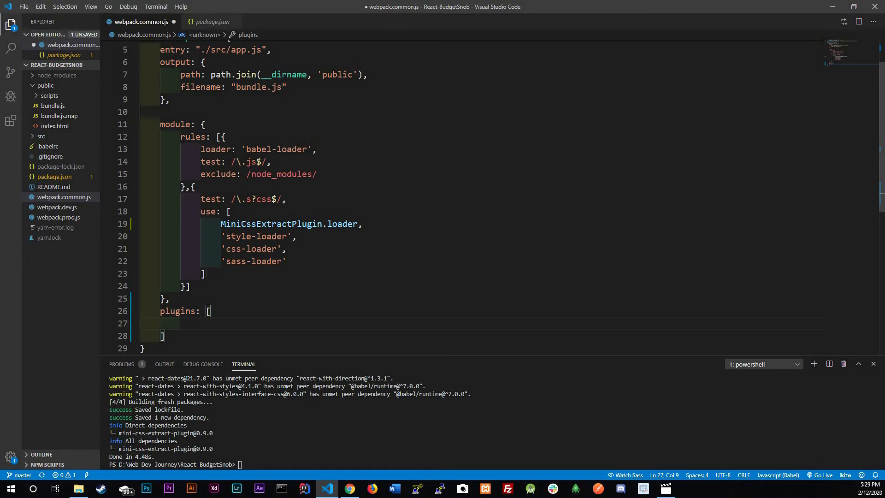
# - Instantiate MiniCssExtractPlugin with filename "style.css" inside plugins and save the file
pyautogui.doubleClick(271, 223)
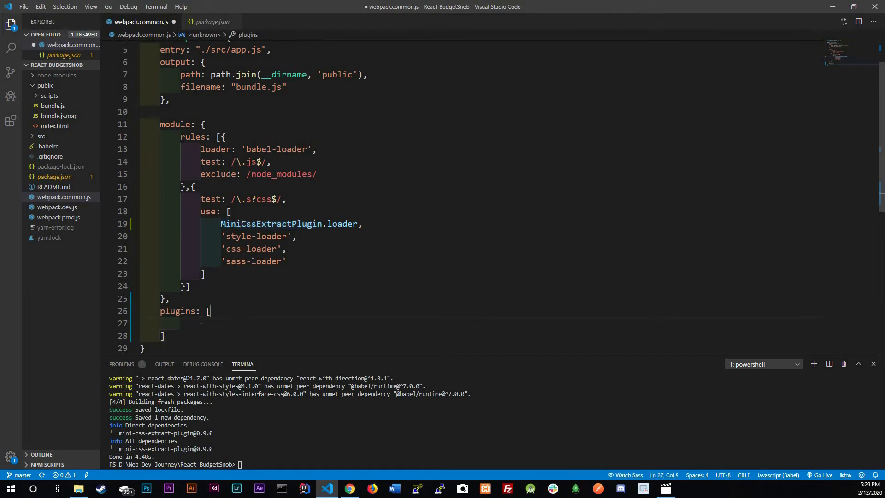
pyautogui.write('new')
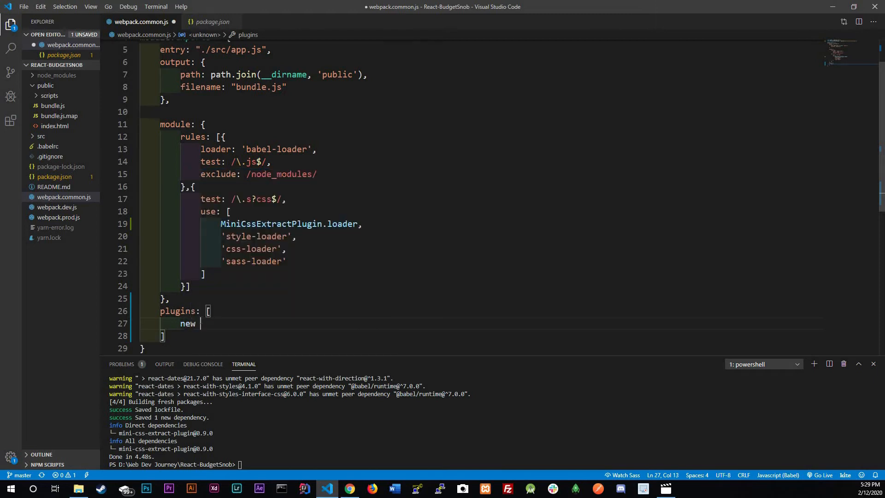
pyautogui.write('MiniCssExtractPlugin')
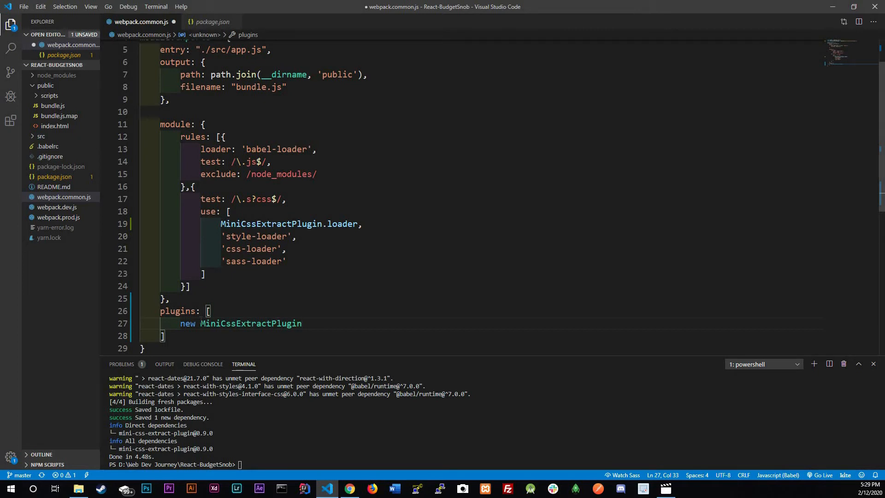
pyautogui.write('()')
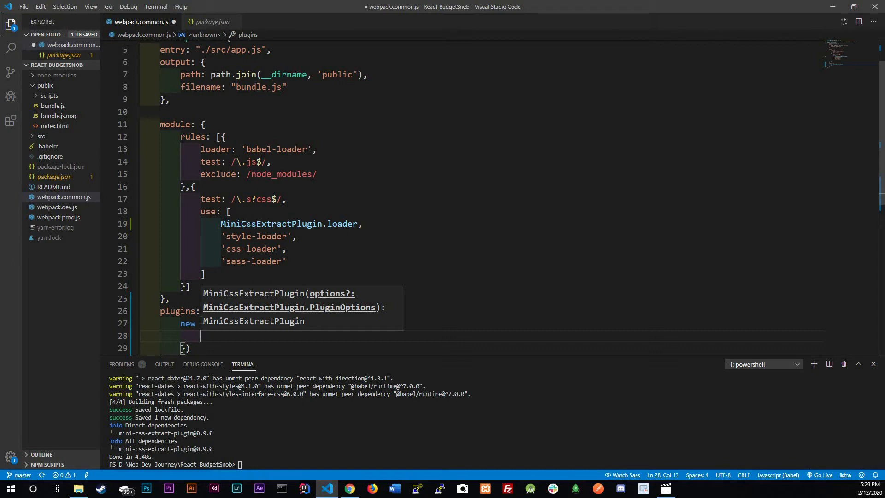
pyautogui.write('filename:')
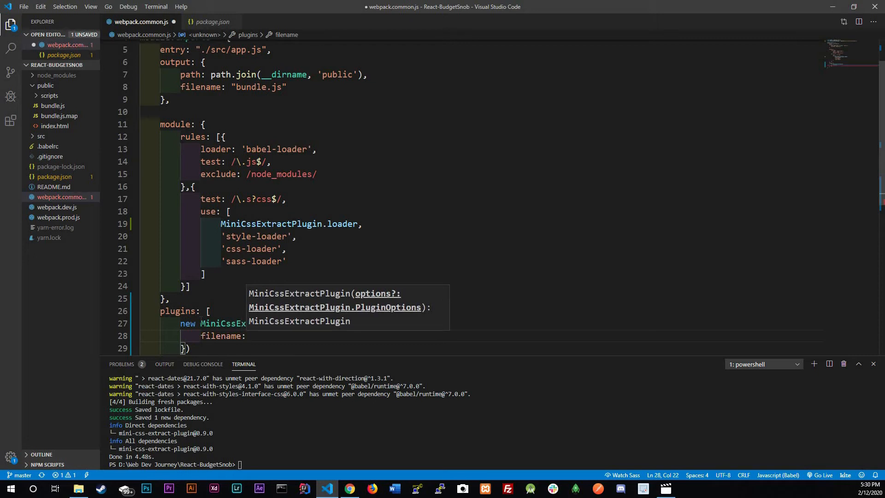
pyautogui.write('""')
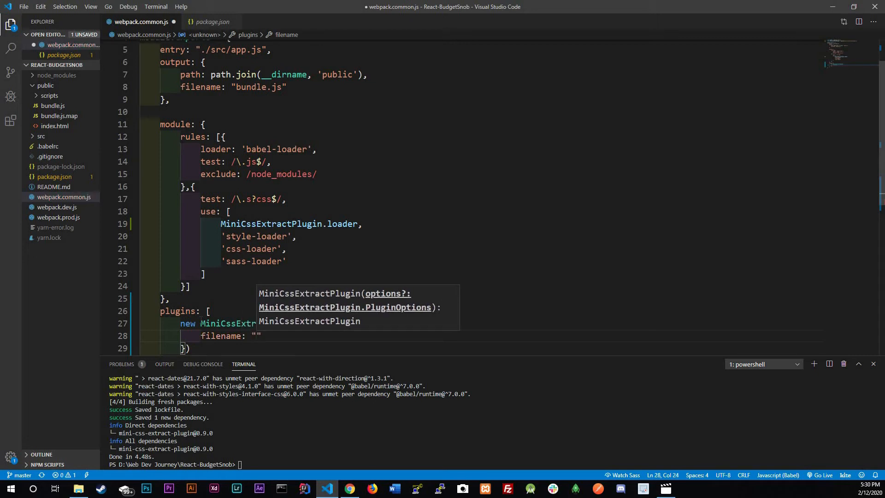
pyautogui.write('sty')
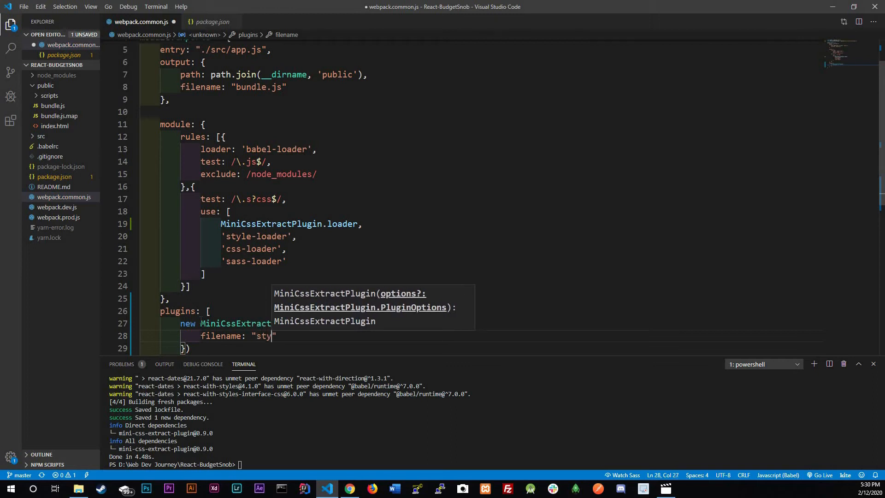
pyautogui.write('le.')
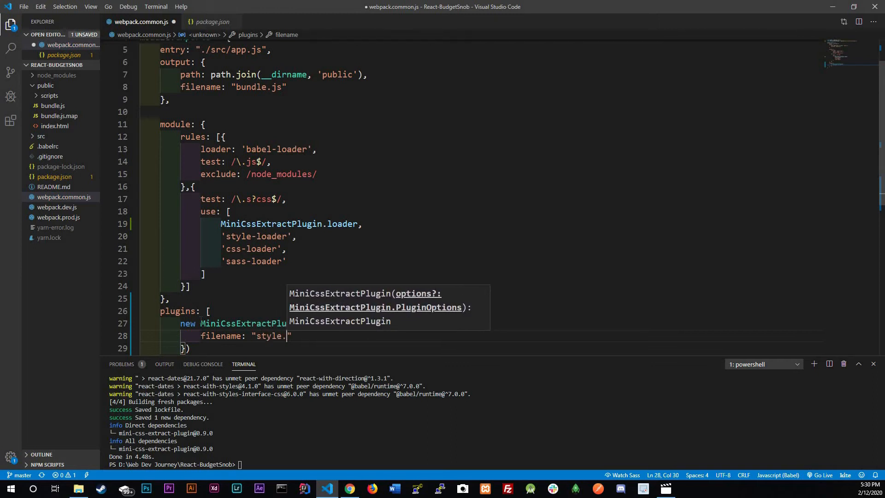
pyautogui.write('css')
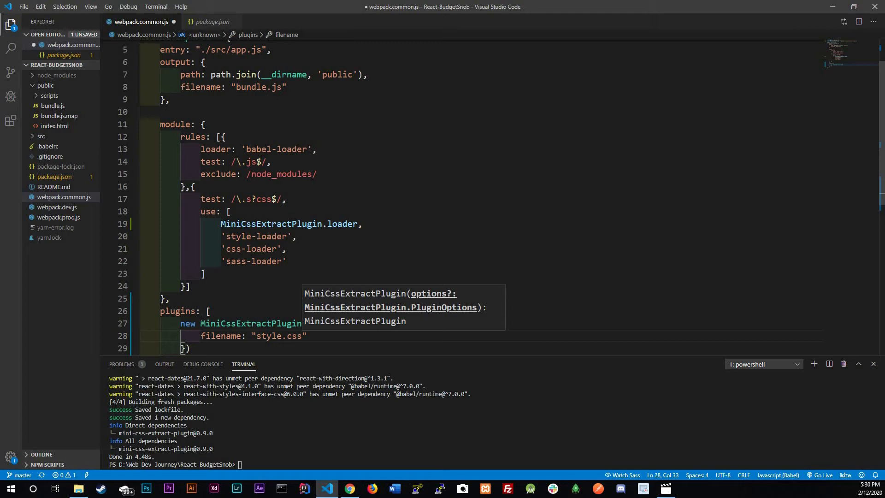
pyautogui.press('ctrl+s')
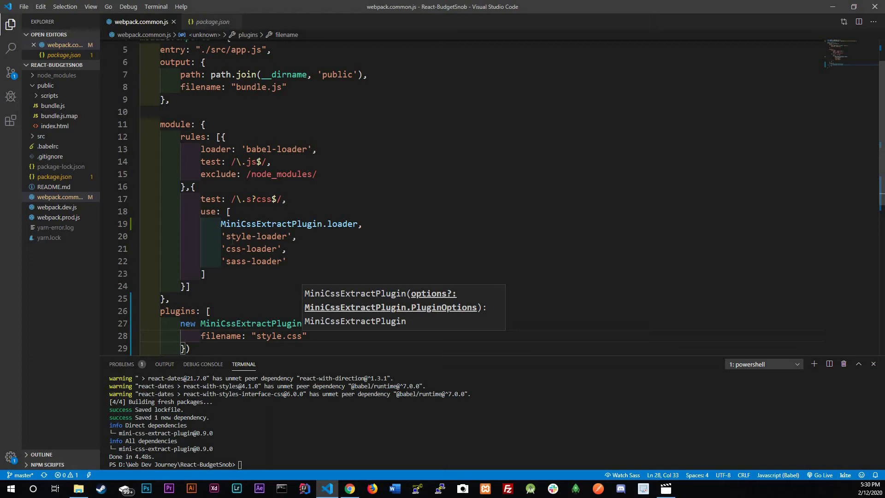
pyautogui.moveTo(495, 208)
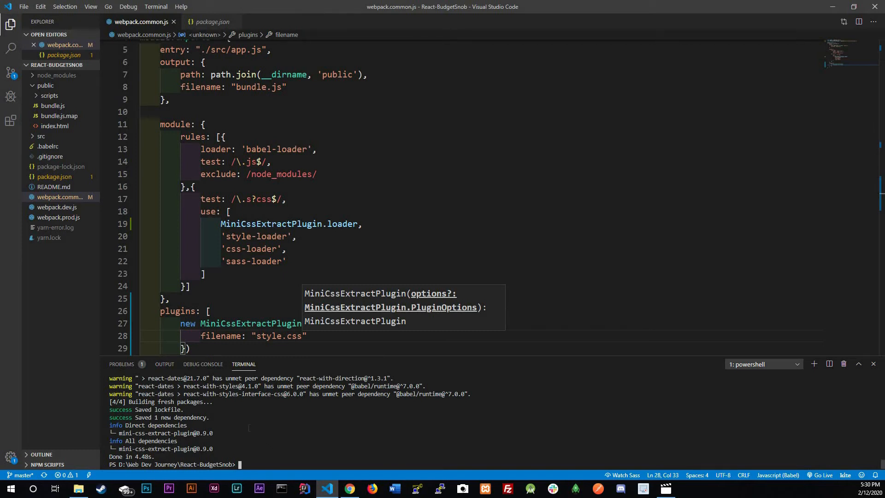
# - Run the dev server, hitting 'path is not defined', and select the path require line
pyautogui.write('yarn add --dev mini-css-extract-plugin')
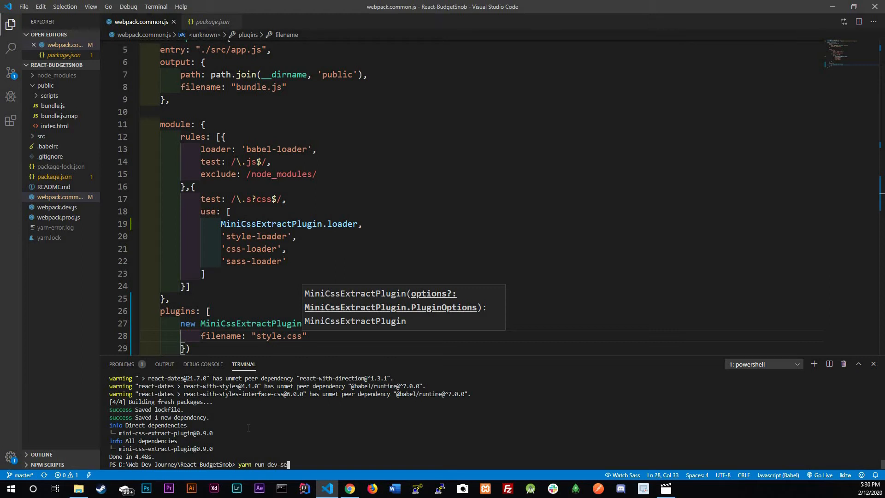
pyautogui.press('Enter')
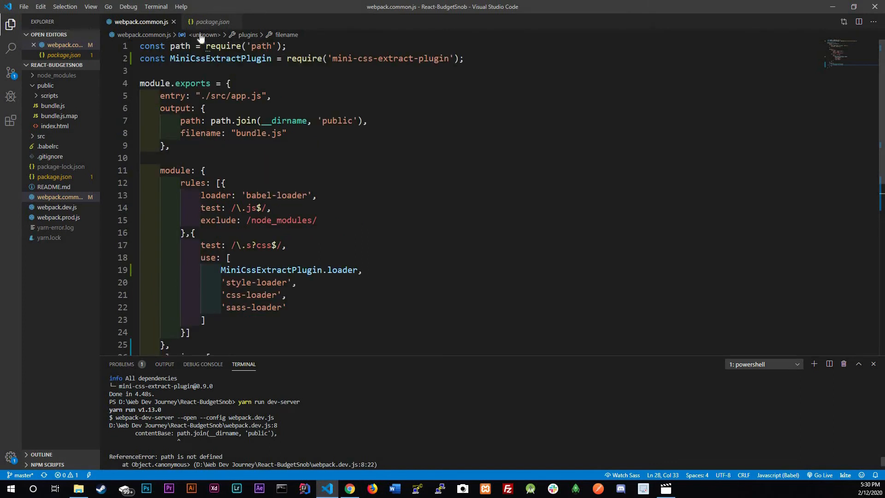
pyautogui.tripleClick(212, 45)
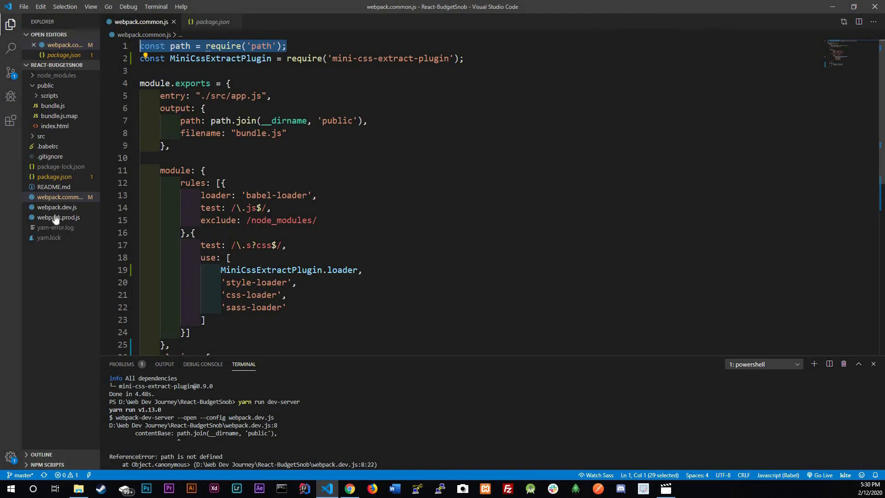
# - Add const path = require('path'); to webpack.dev.js and rerun the dev server
pyautogui.click(56, 217)
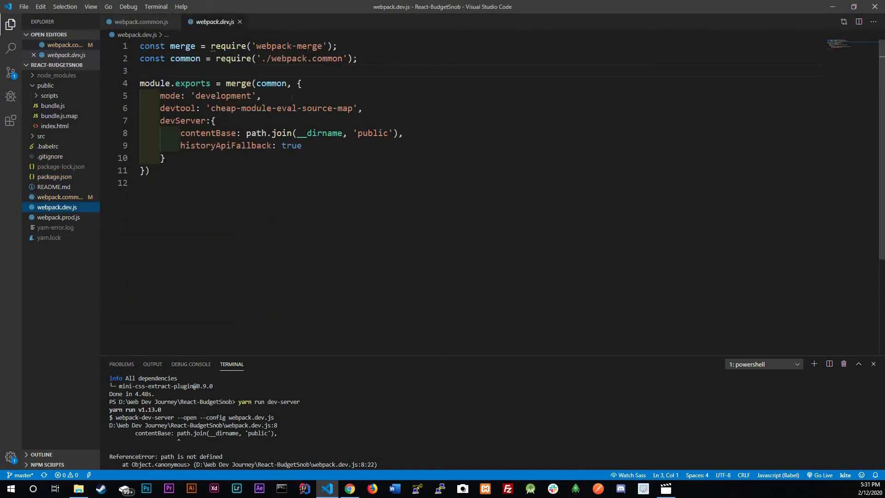
pyautogui.write("const path = require('path');")
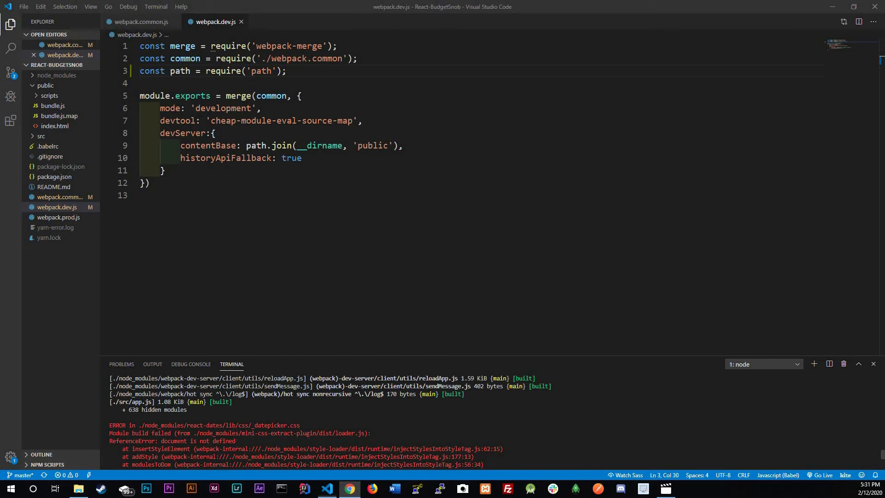
pyautogui.doubleClick(284, 433)
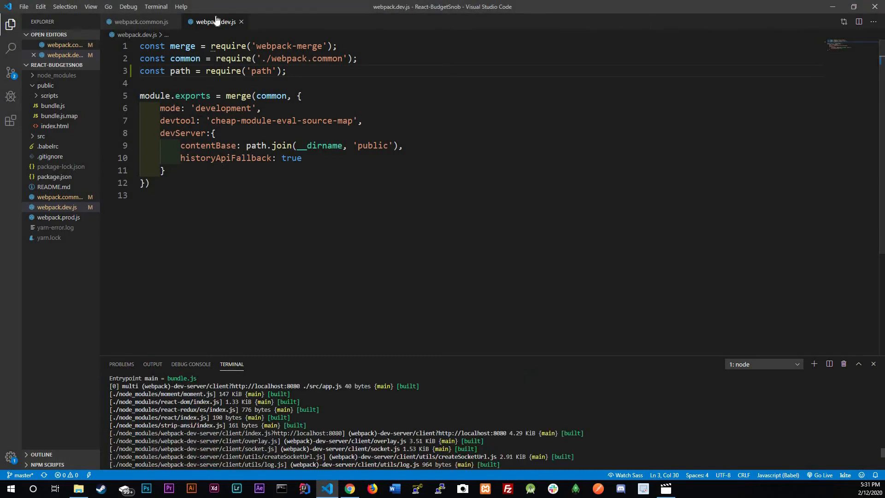
pyautogui.click(139, 22)
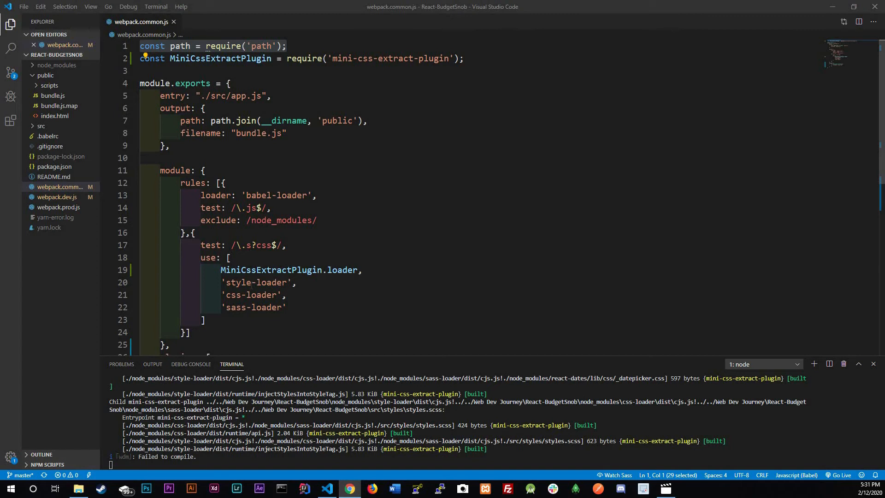
pyautogui.moveTo(347, 372)
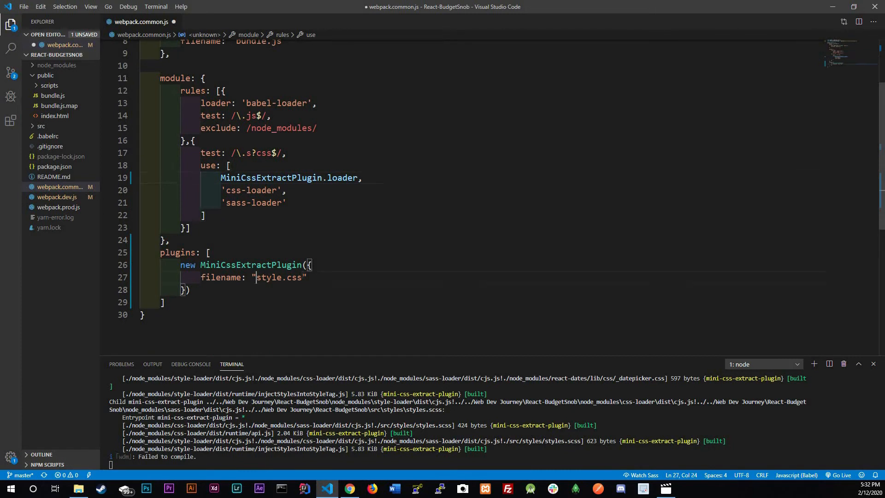
# - Delete 'style-loader' from the Sass rule, keeping the extract loader, css-loader and sass-loader
pyautogui.doubleClick(277, 276)
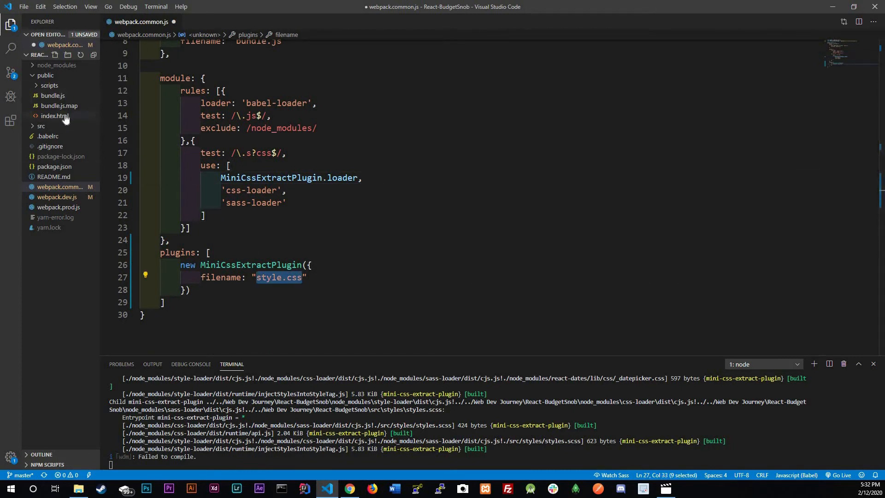
pyautogui.moveTo(54, 116)
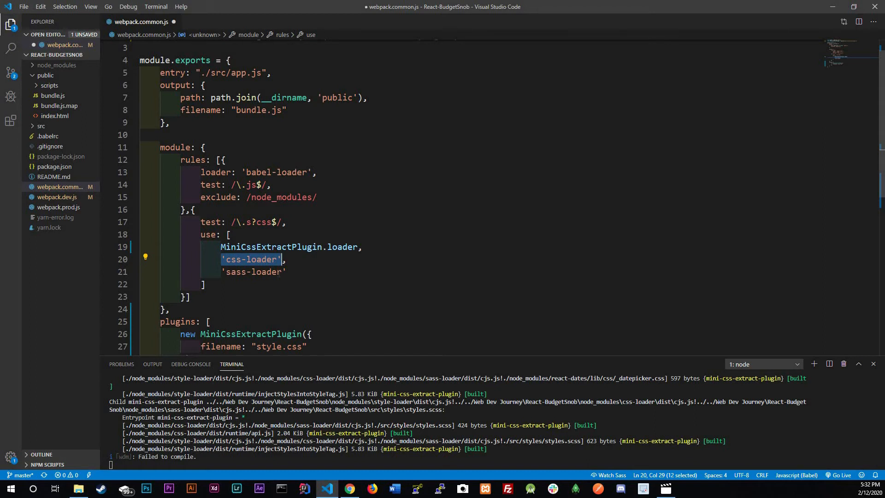
# - Make css-loader and sass-loader loader objects with options {sourceMap: true}, then save
pyautogui.write('{')
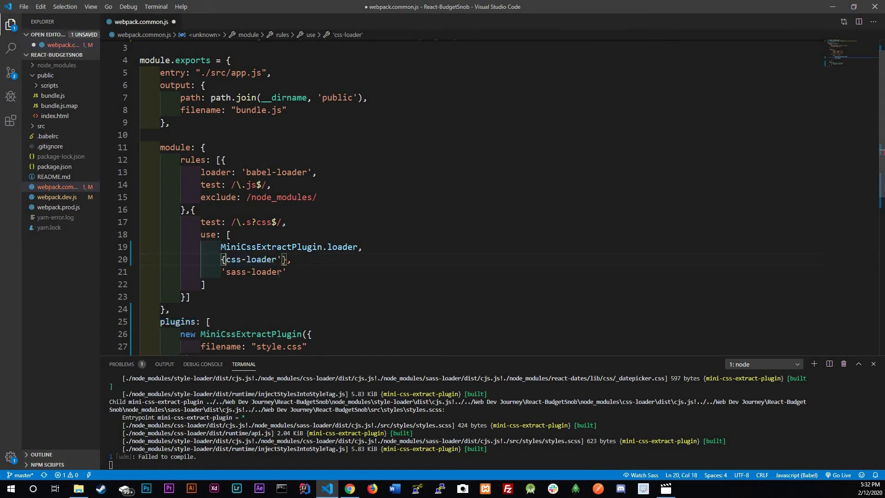
pyautogui.write("loader: '")
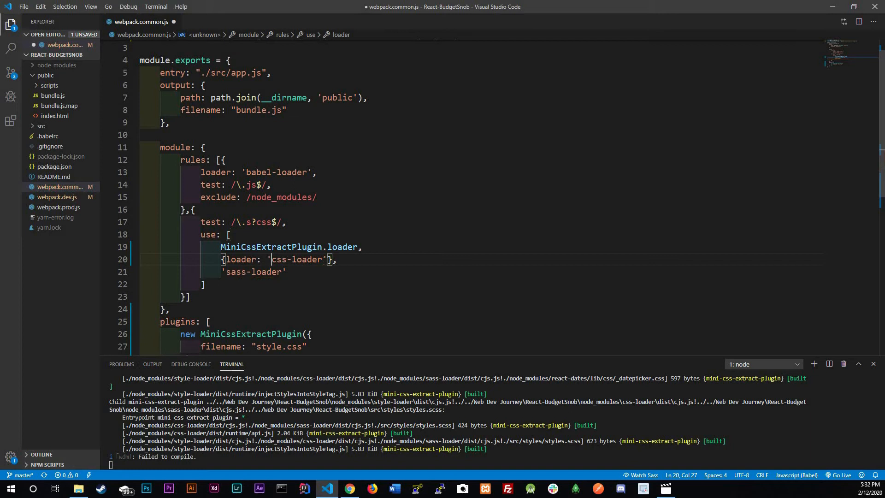
pyautogui.write(',')
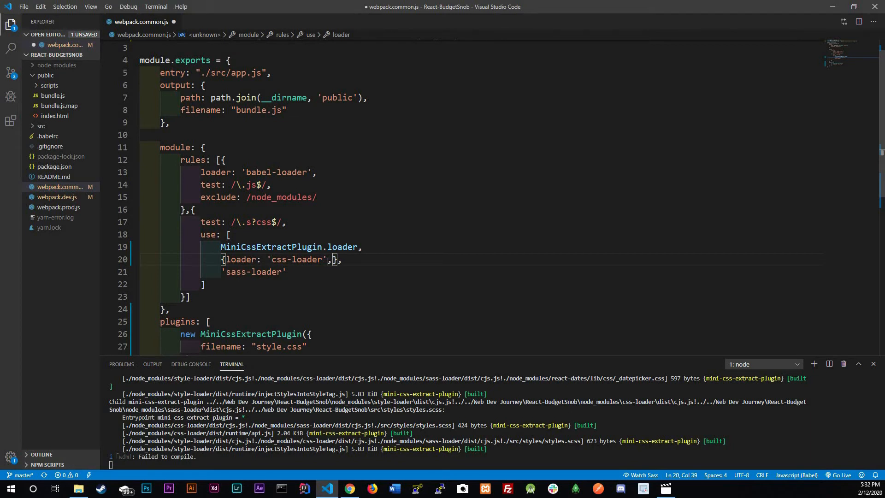
pyautogui.write('options:')
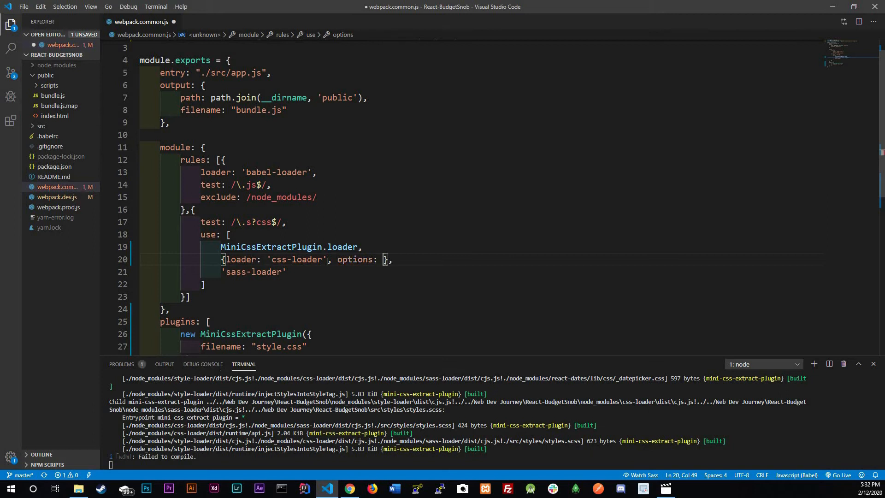
pyautogui.write('{}')
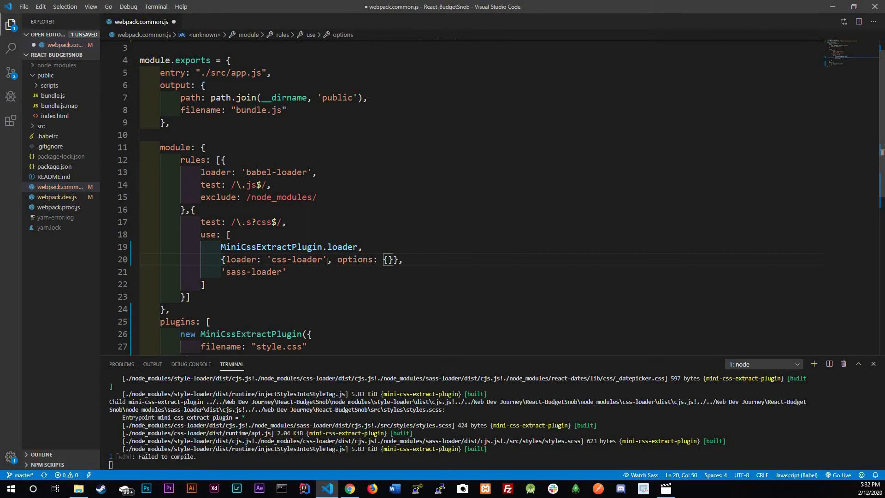
pyautogui.write('sourceM')
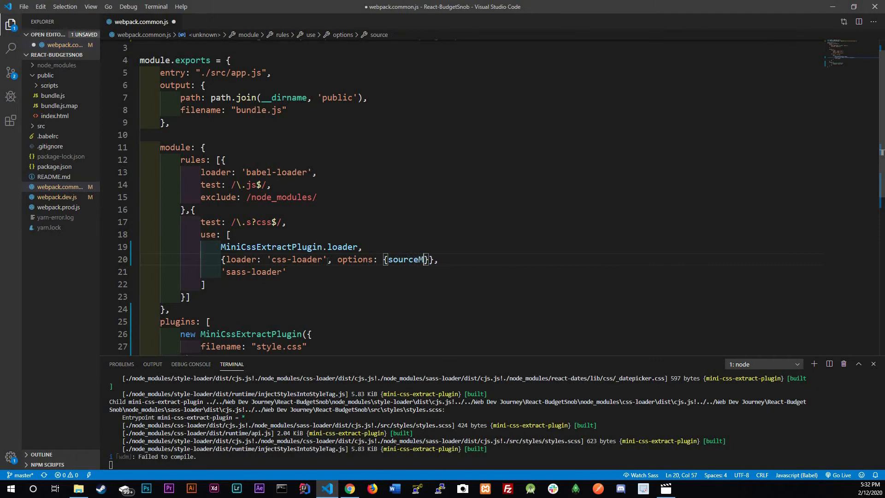
pyautogui.write('ap:')
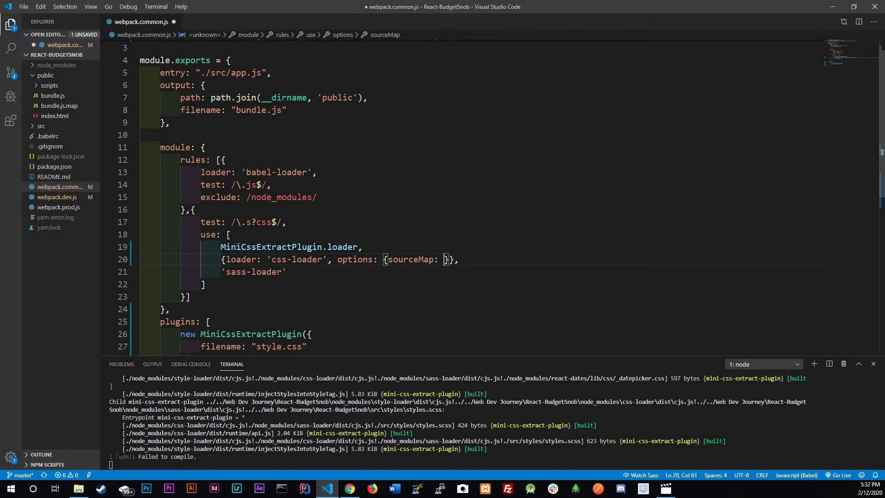
pyautogui.write('true')
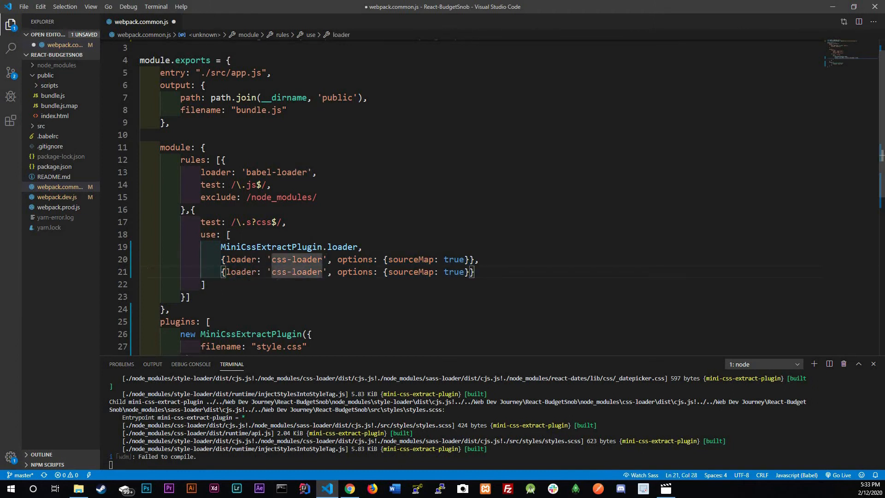
pyautogui.write('sass-loader')
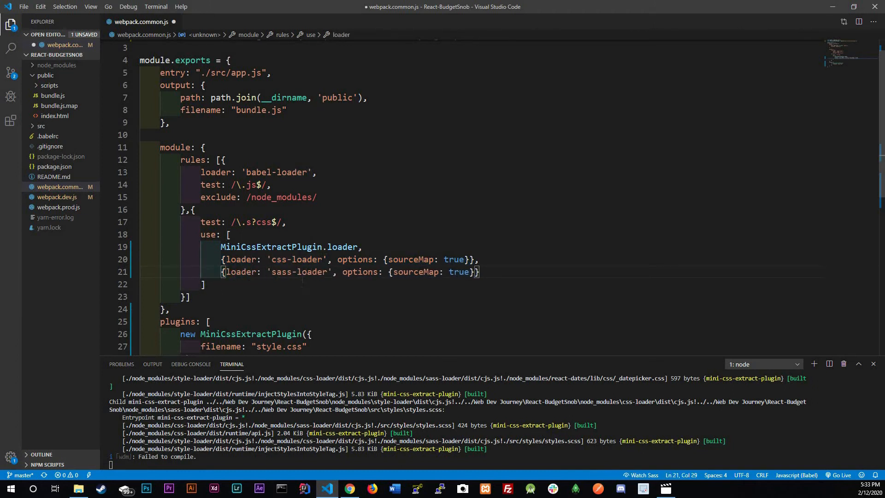
pyautogui.press('ctrl+s')
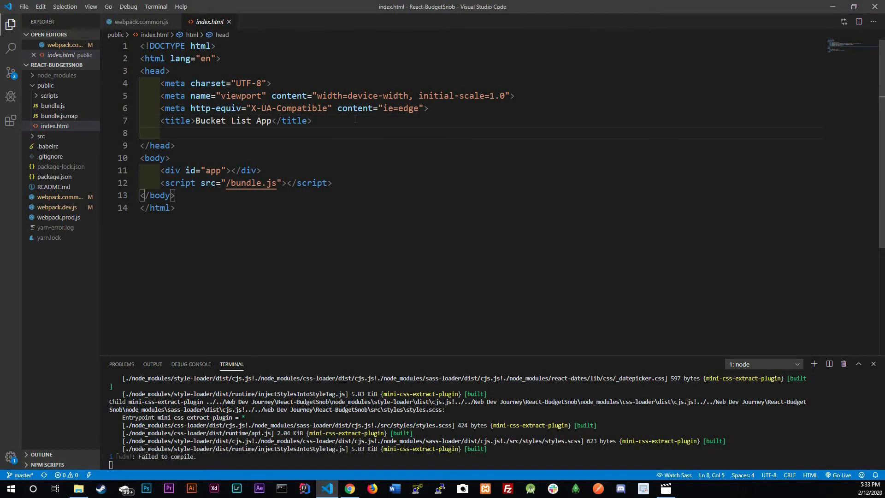
# - Add <link rel="stylesheet" href="/styles.css" type="text/css"> to index.html and save
pyautogui.write('<link rel="stylesheet" href="">')
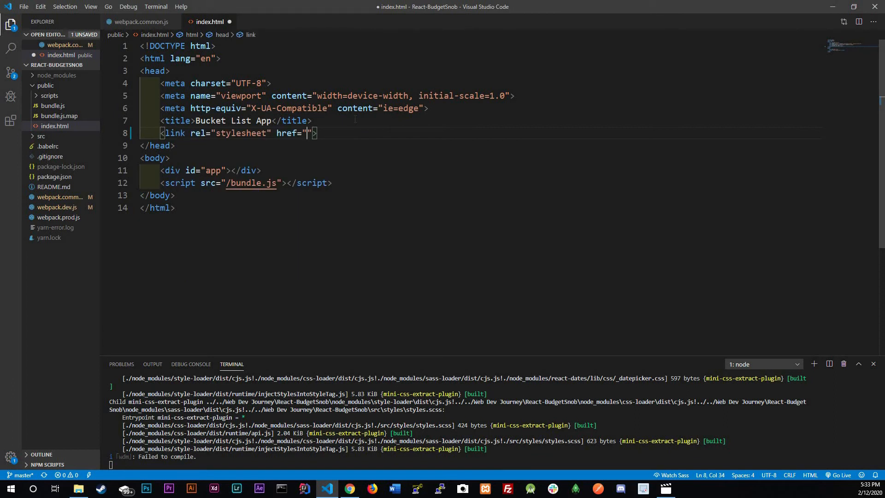
pyautogui.write('/st')
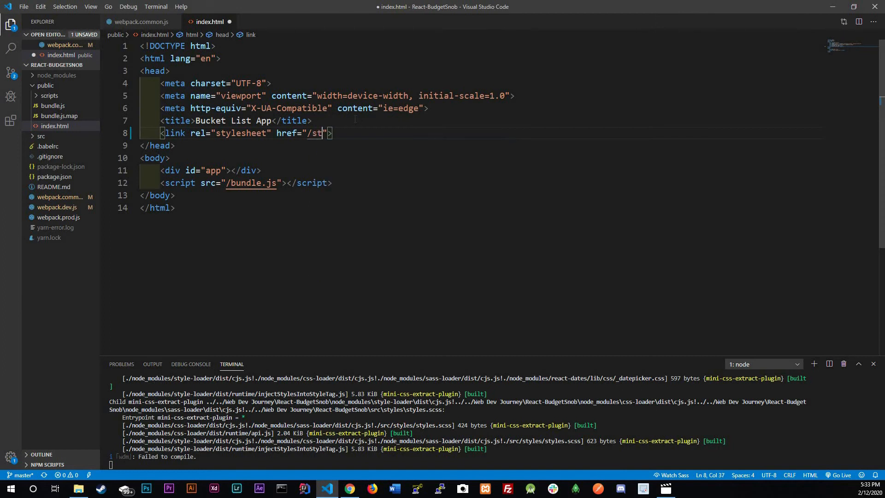
pyautogui.press('Backspace')
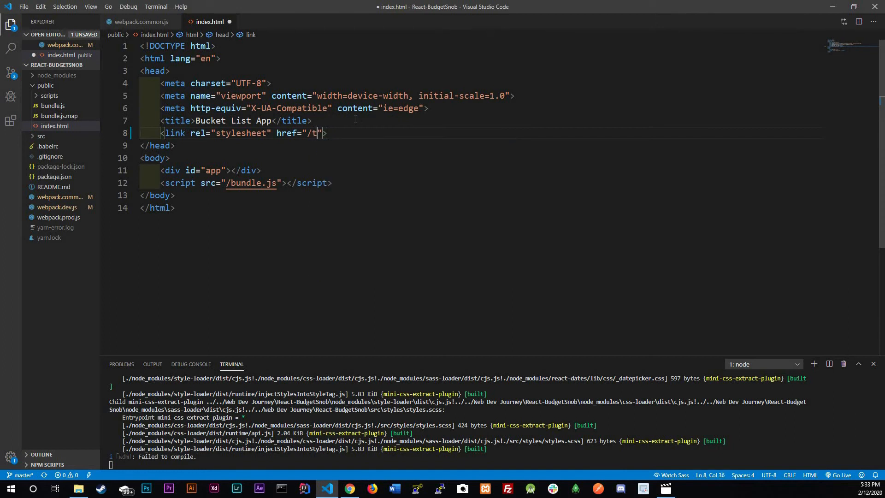
pyautogui.write('yl')
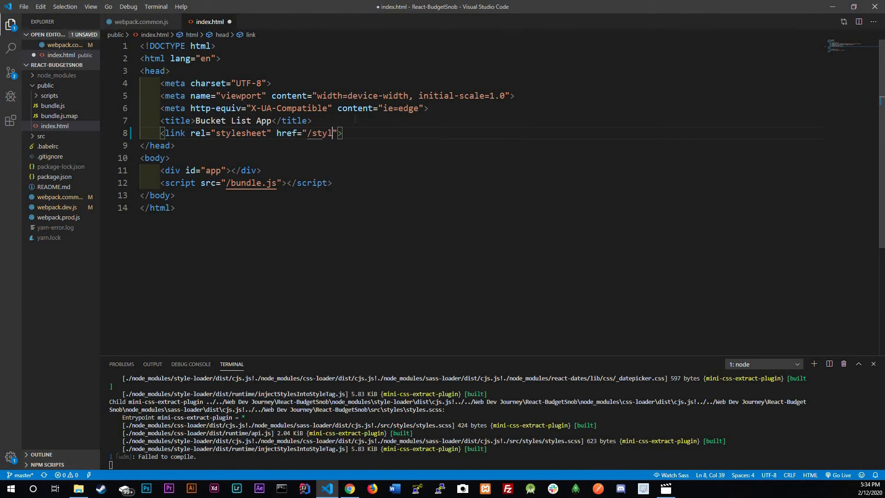
pyautogui.write('es.css')
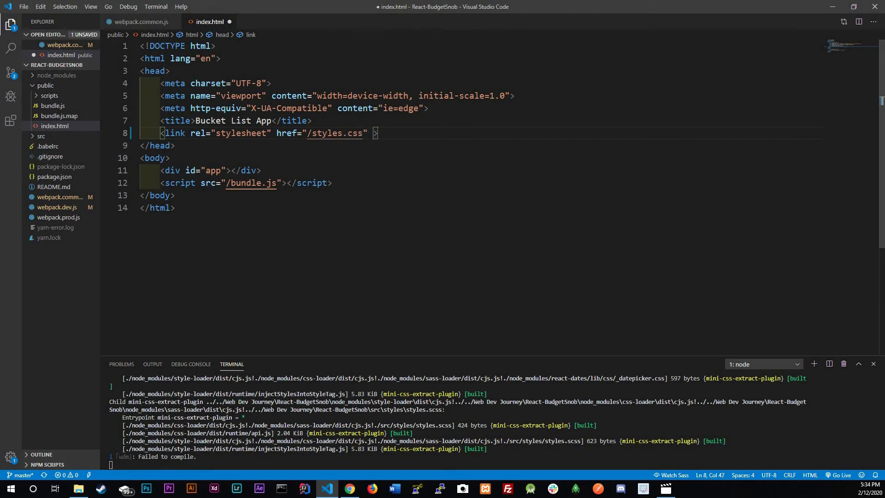
pyautogui.write('type=""')
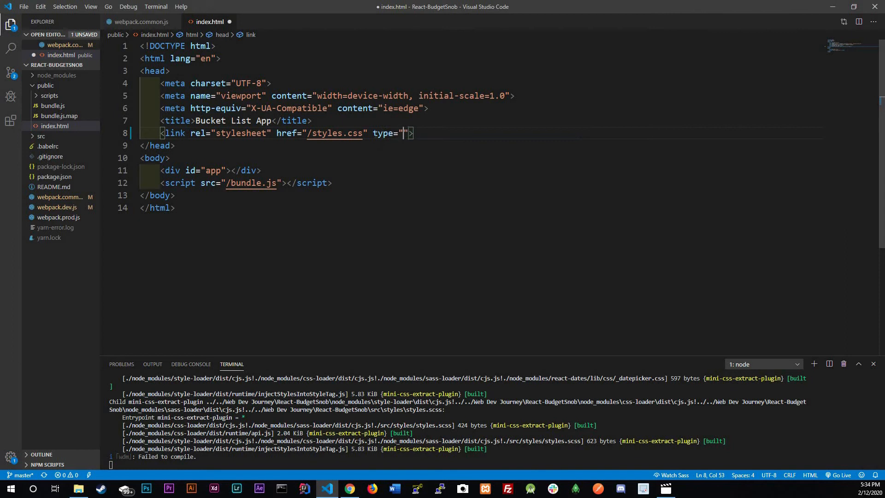
pyautogui.write('texc')
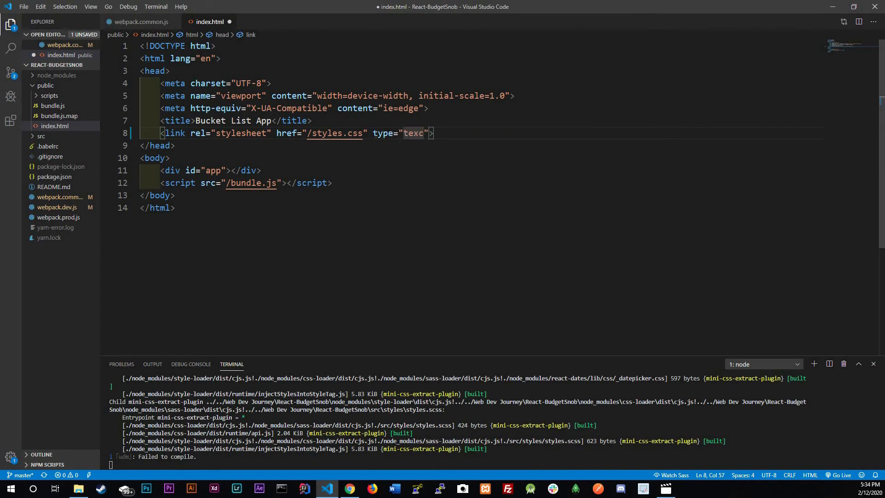
pyautogui.write('text/c')
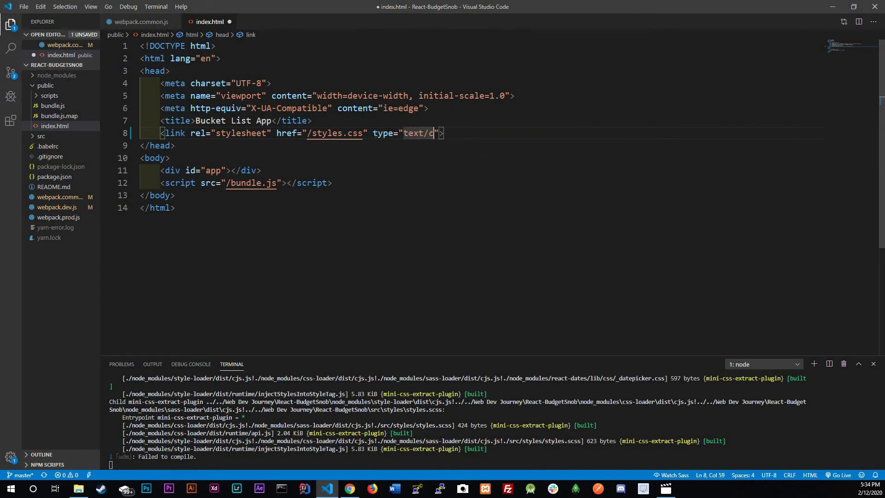
pyautogui.write('ss')
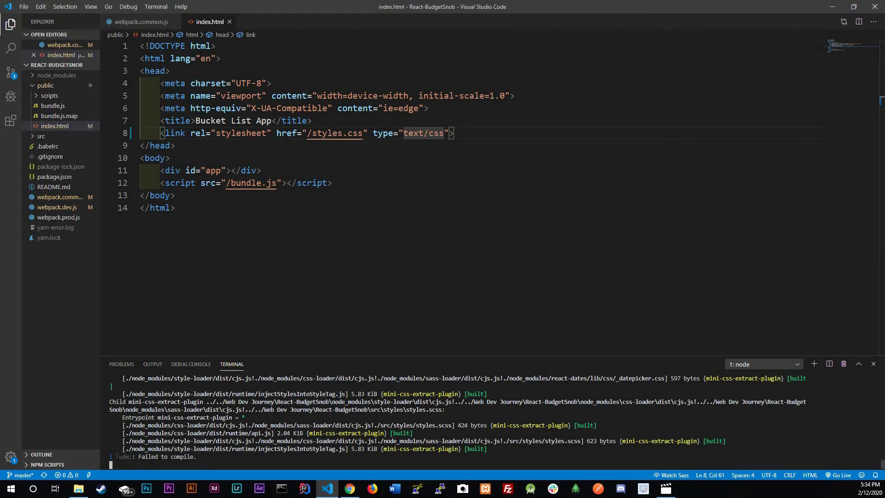
pyautogui.press('ctrl+c')
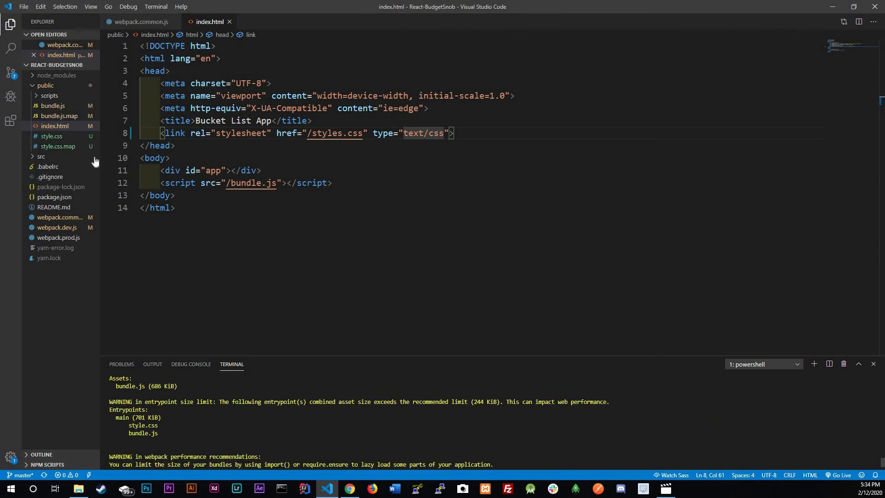
pyautogui.moveTo(57, 146)
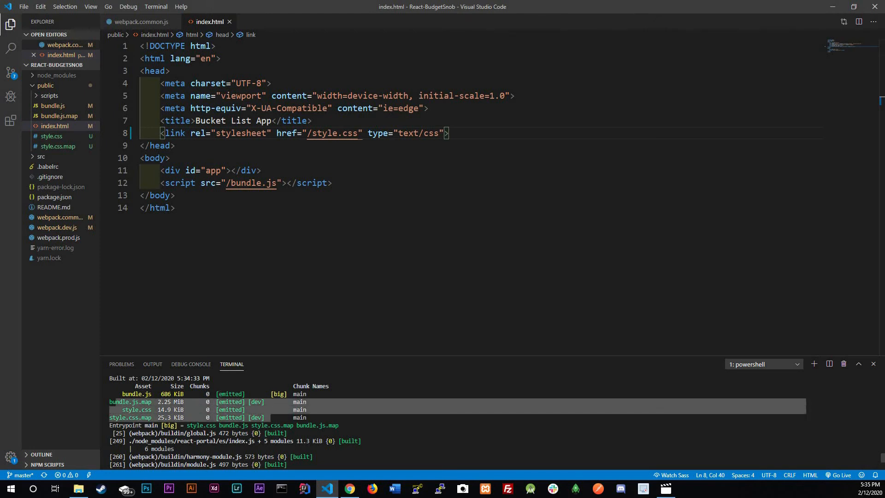
# - Build for production, point the link at /style.css, and start yarn run serve
pyautogui.scroll(-3)
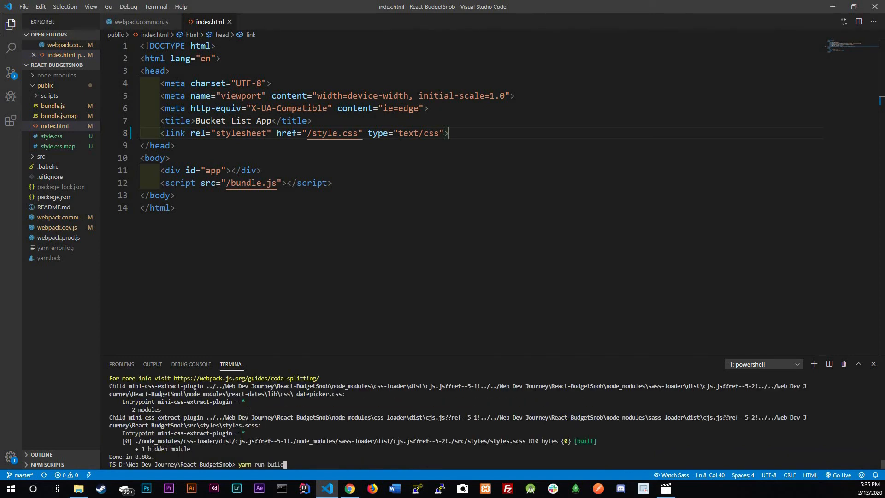
pyautogui.press('BackSpace')
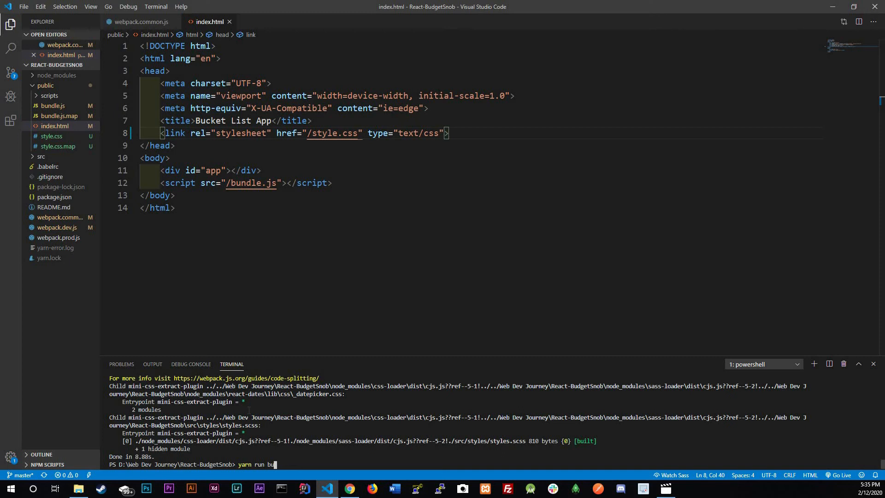
pyautogui.write('serbe')
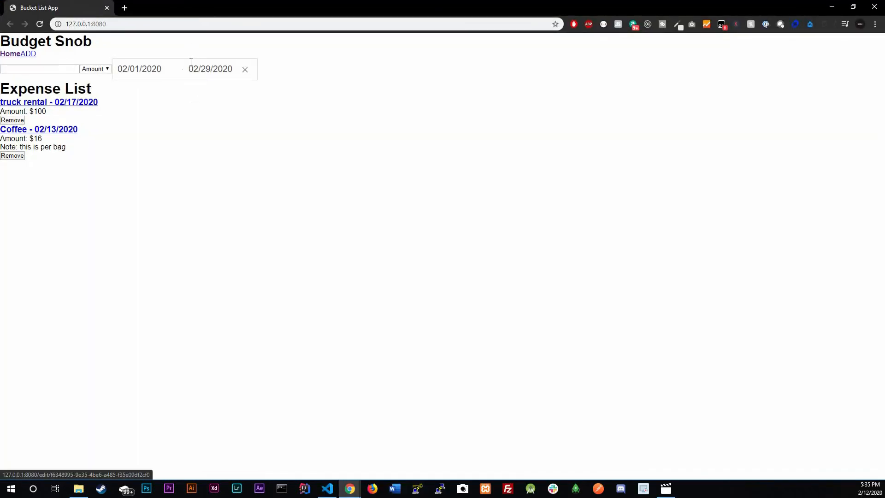
# - Go to the Budget Snob Add expense page at 127.0.0.1:8080/add via the ADD link
pyautogui.rightClick(209, 68)
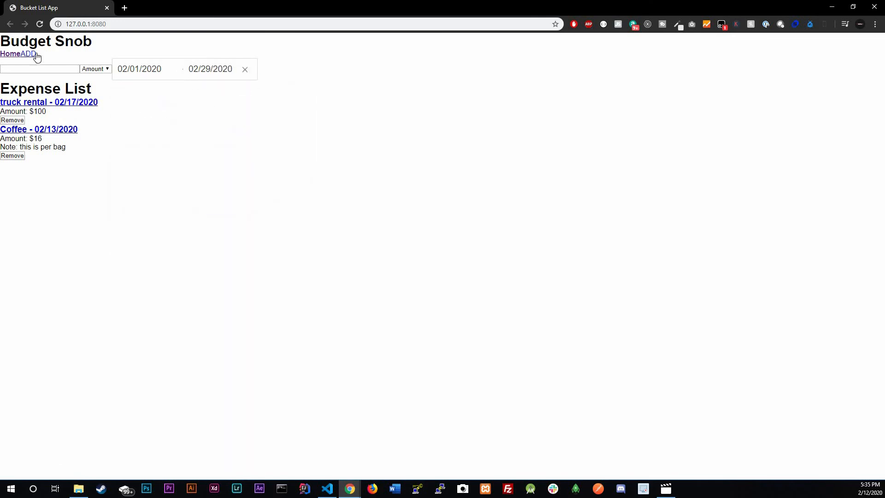
pyautogui.click(28, 54)
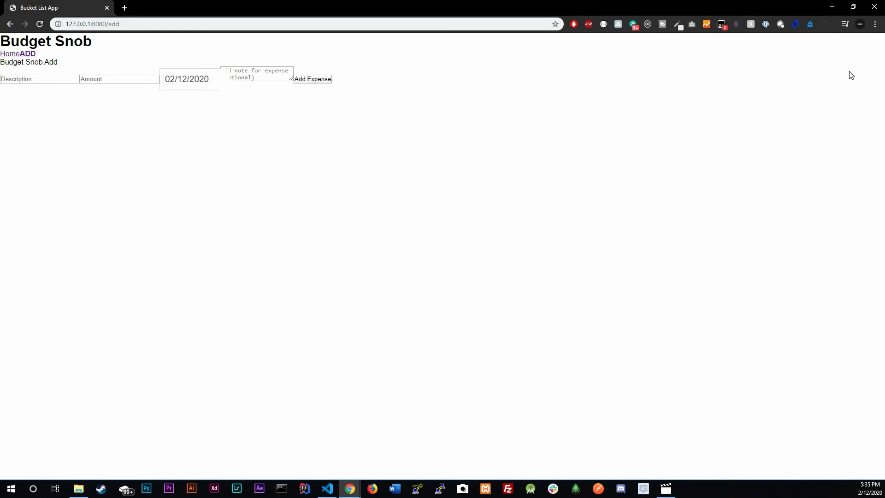
pyautogui.moveTo(307, 193)
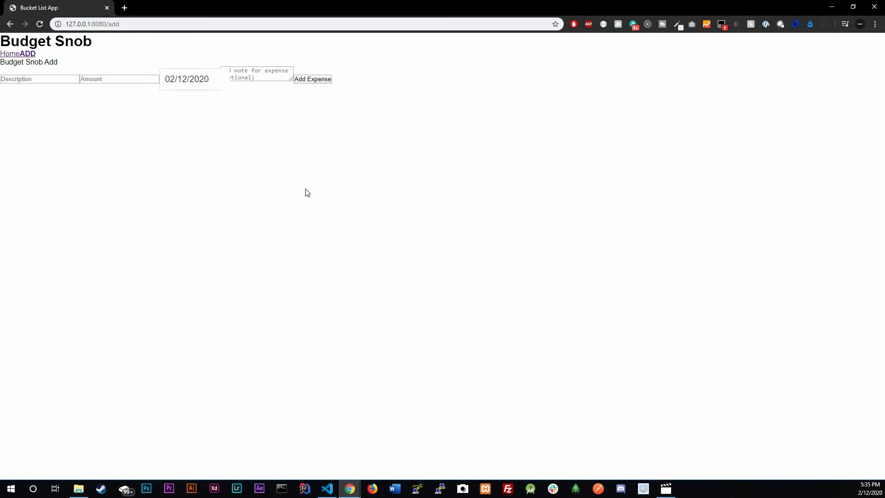
pyautogui.moveTo(392, 71)
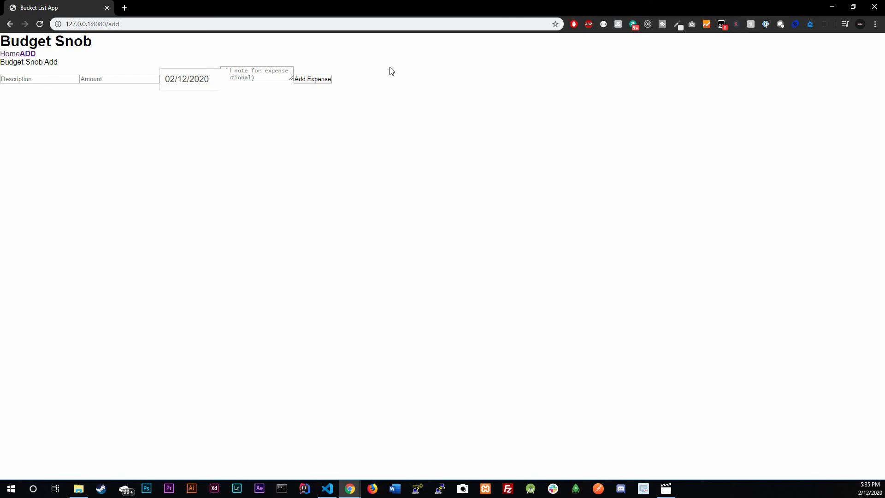
pyautogui.moveTo(203, 127)
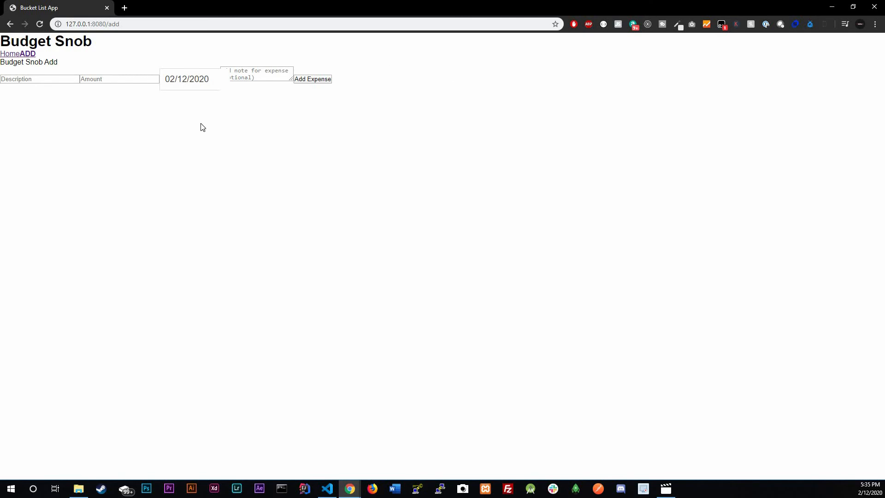
pyautogui.moveTo(742, 38)
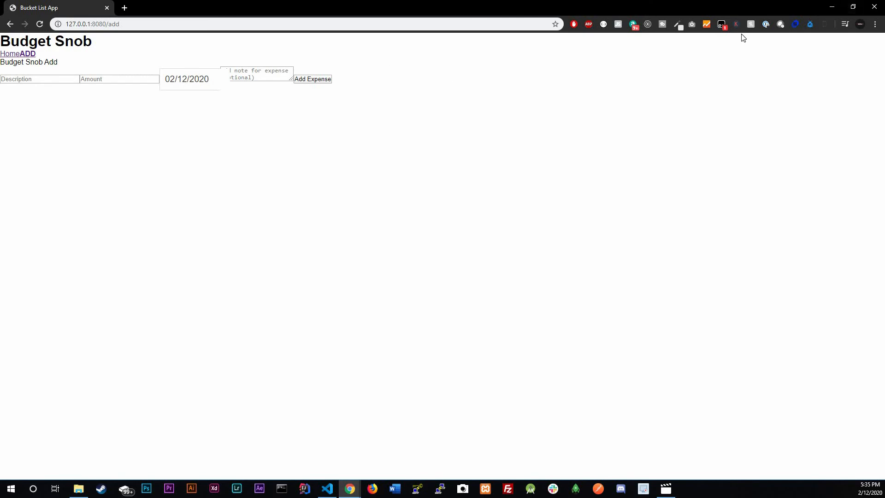
pyautogui.moveTo(691, 117)
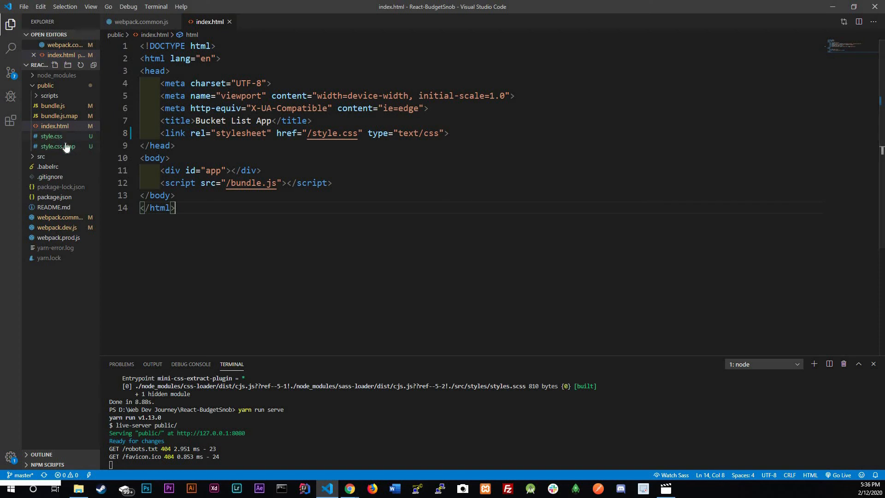
pyautogui.moveTo(53, 146)
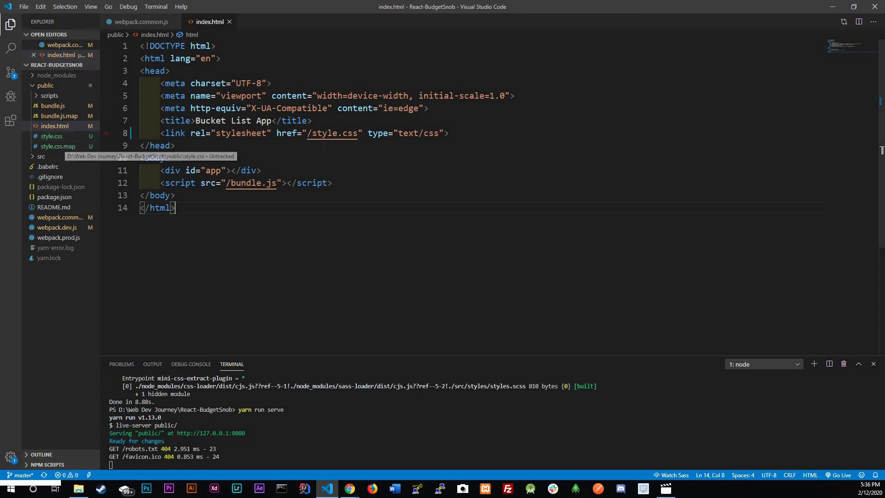
# - Select 'style' in line 8's href and open public/style.css from the Explorer
pyautogui.doubleClick(333, 132)
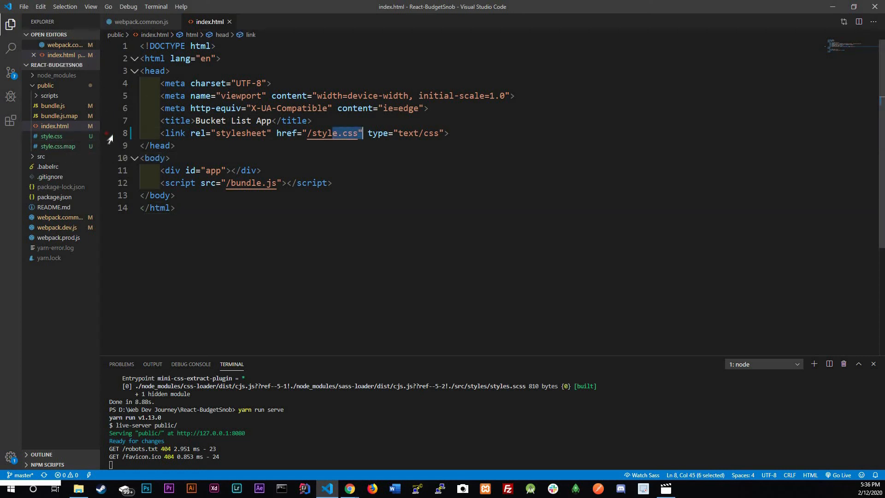
pyautogui.click(51, 145)
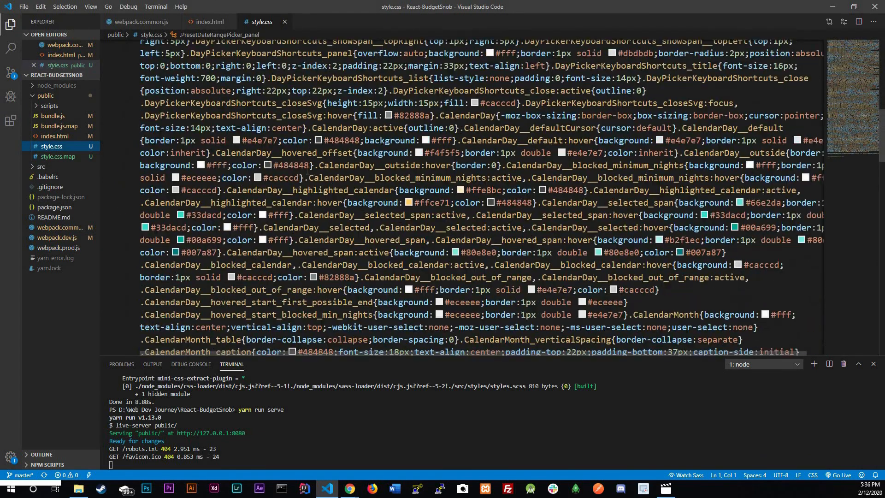
# - Toggle word wrap in style.css, check for the sourceMappingURL line, and save the file
pyautogui.click(91, 6)
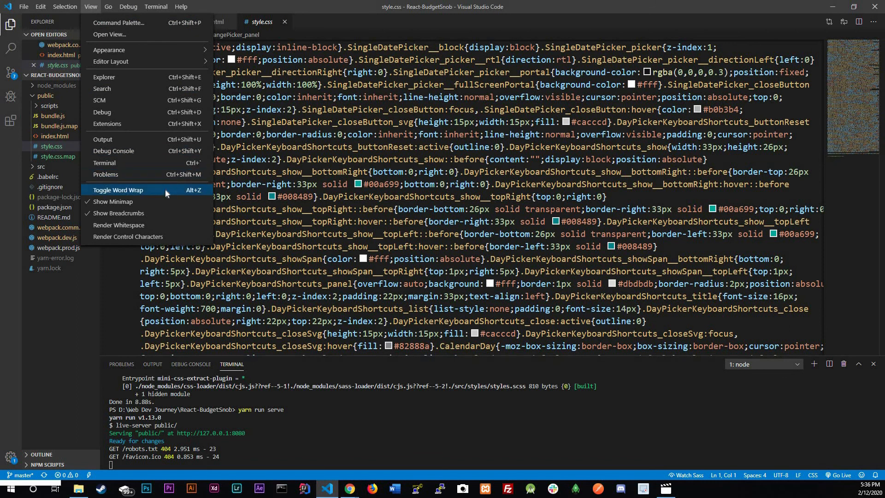
pyautogui.click(118, 189)
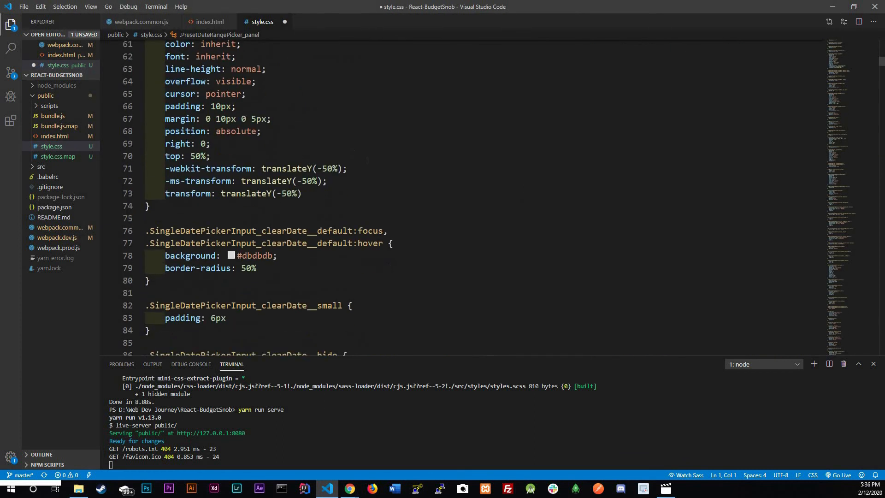
pyautogui.scroll(-3)
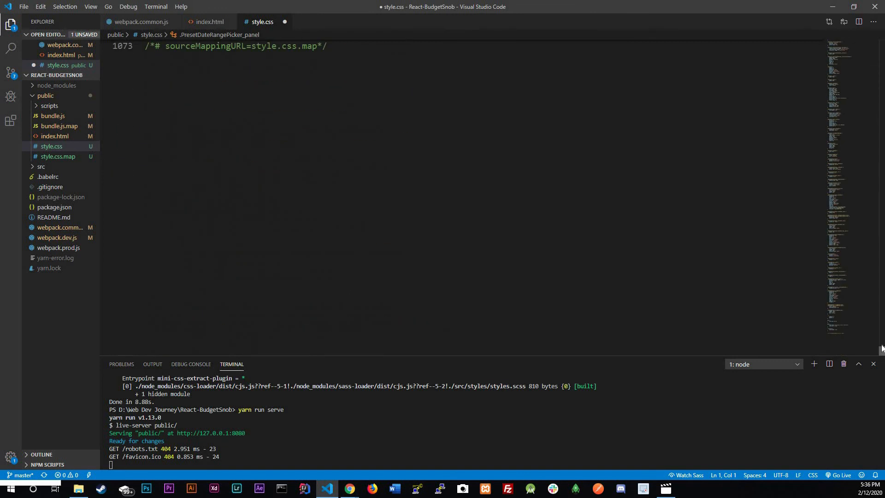
pyautogui.scroll(3)
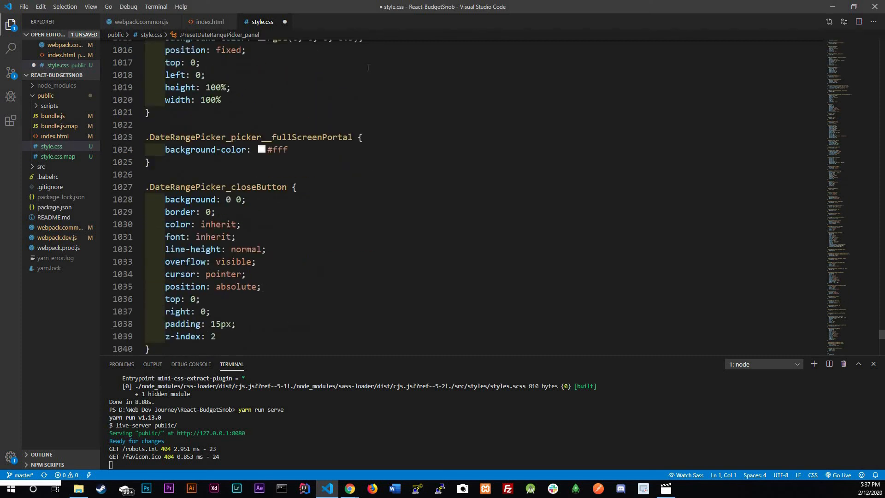
pyautogui.moveTo(139, 183)
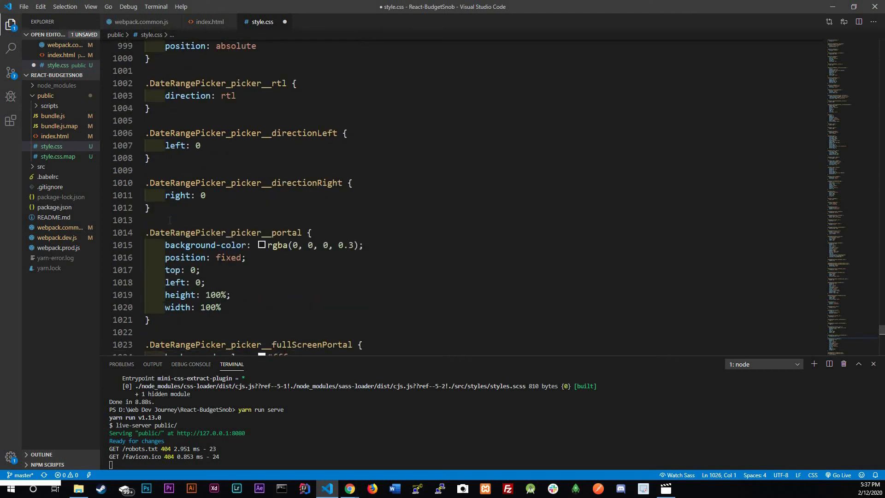
pyautogui.press('ctrl+s')
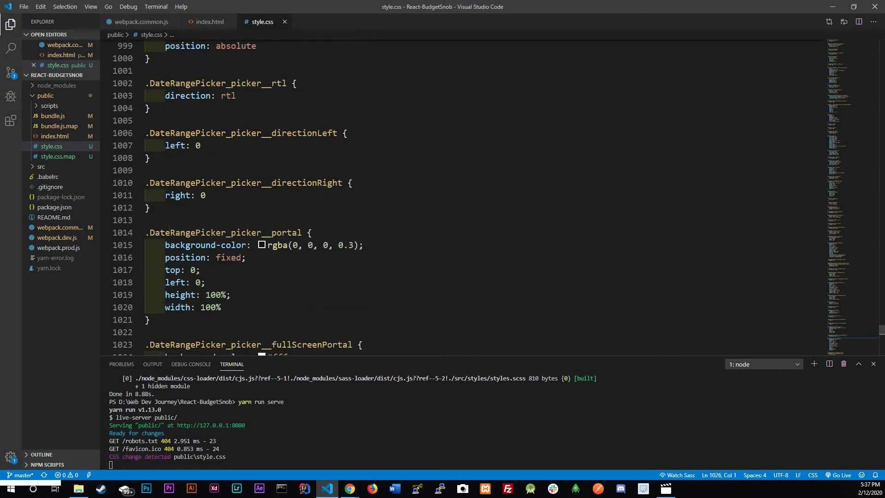